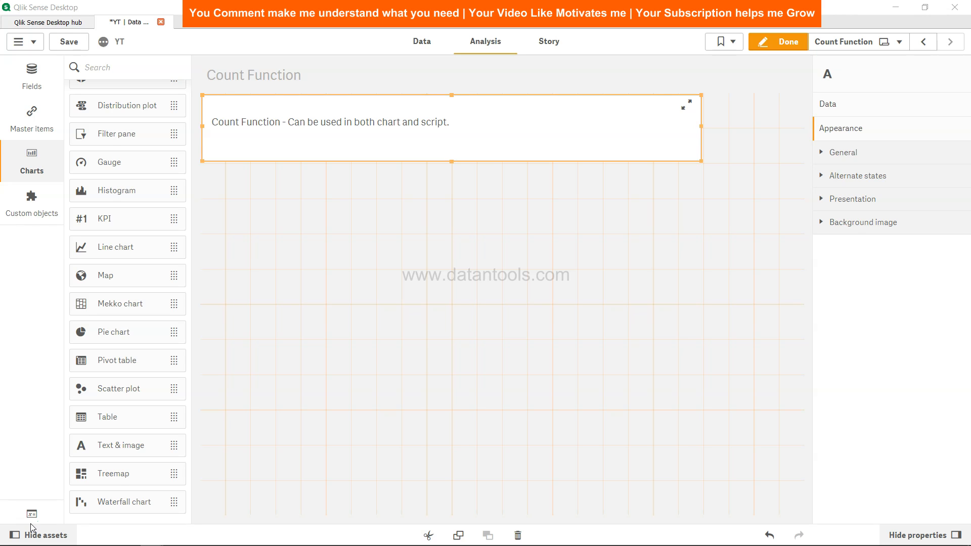
pyautogui.moveTo(338, 352)
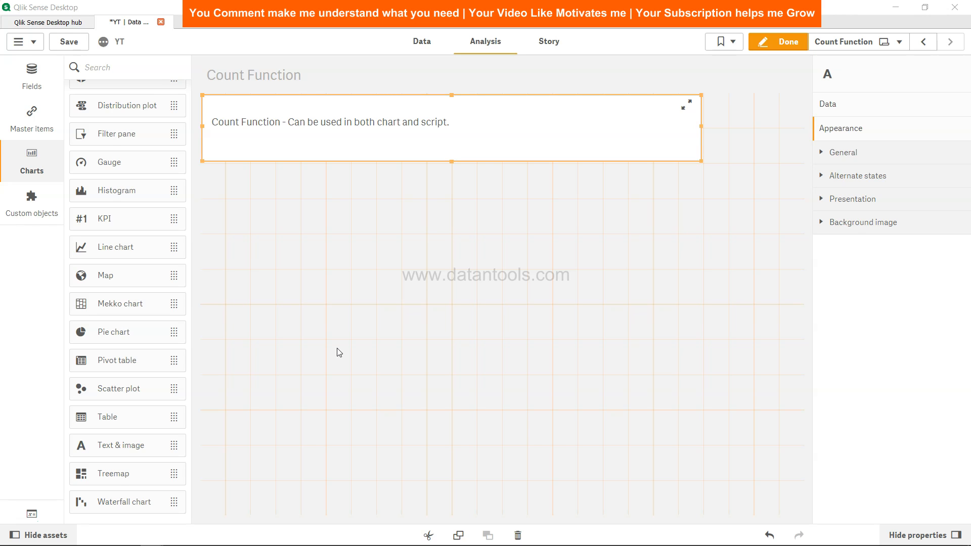
pyautogui.moveTo(403, 239)
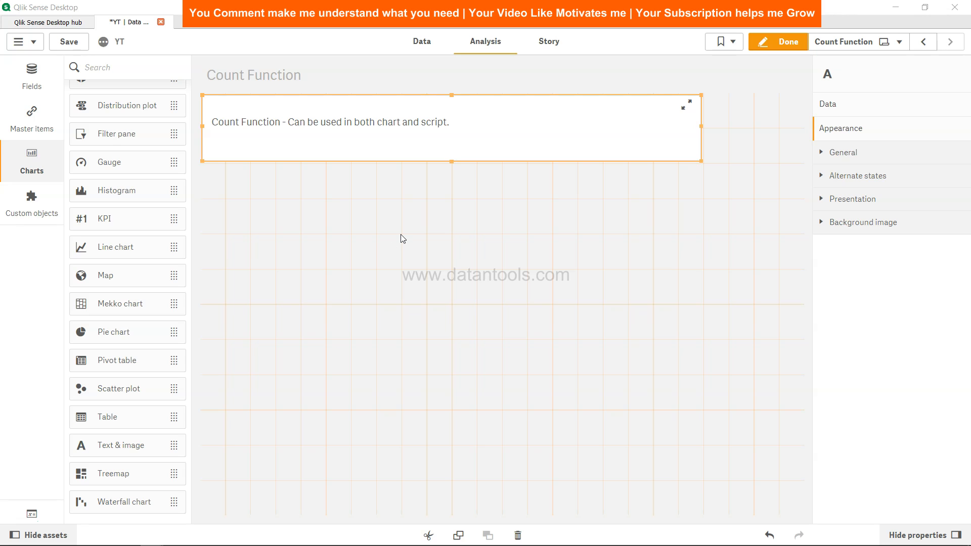
pyautogui.moveTo(428, 80)
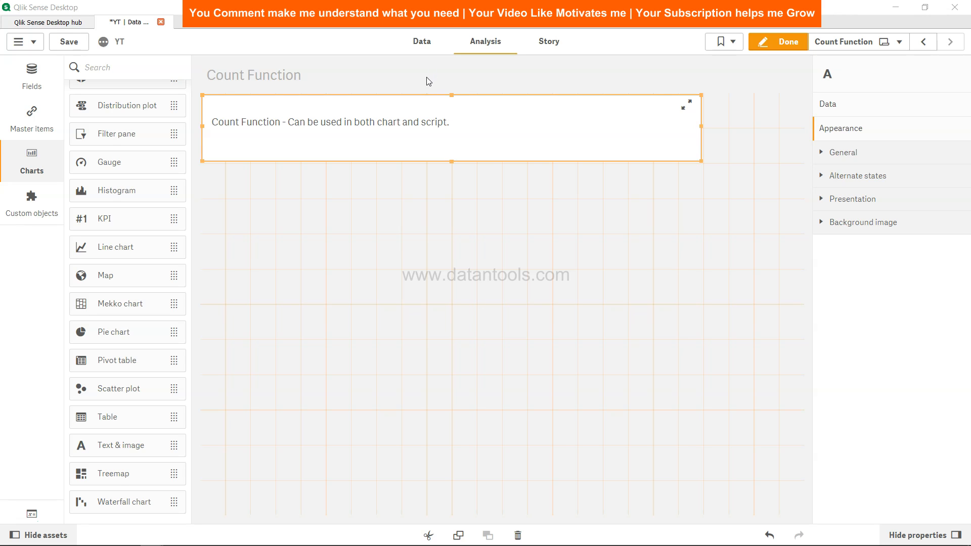
pyautogui.moveTo(426, 41)
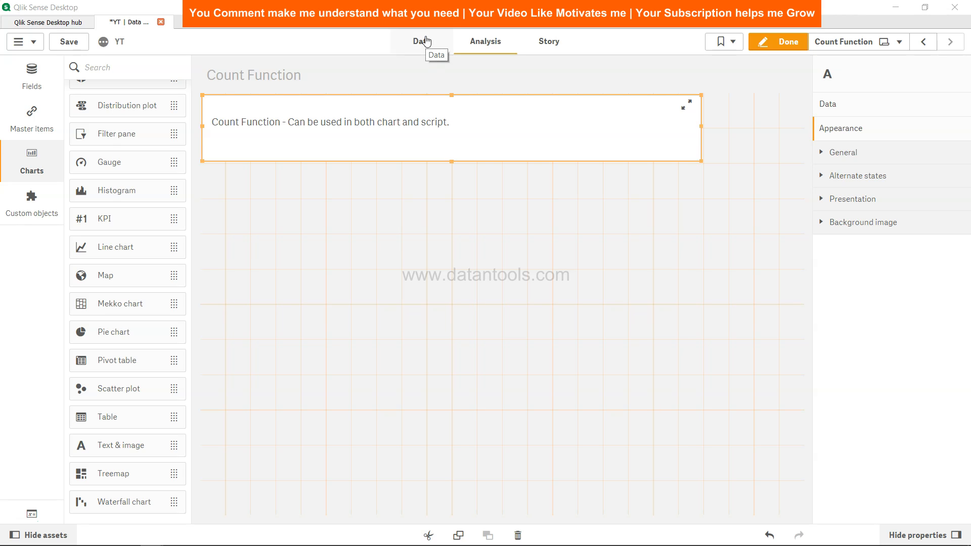
# Open the Data load editor's Count Function section showing the inline Temp table of ten order rows
pyautogui.click(421, 42)
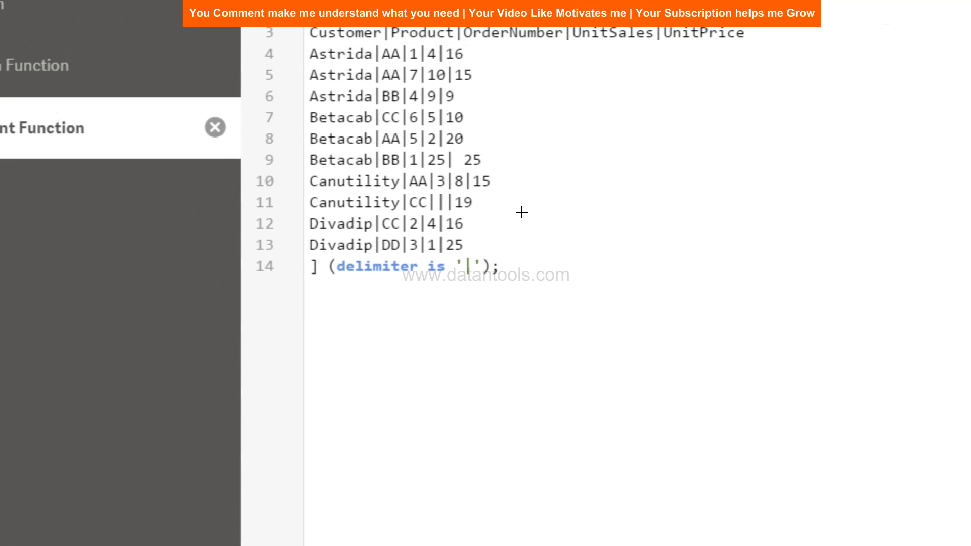
pyautogui.scroll(-3)
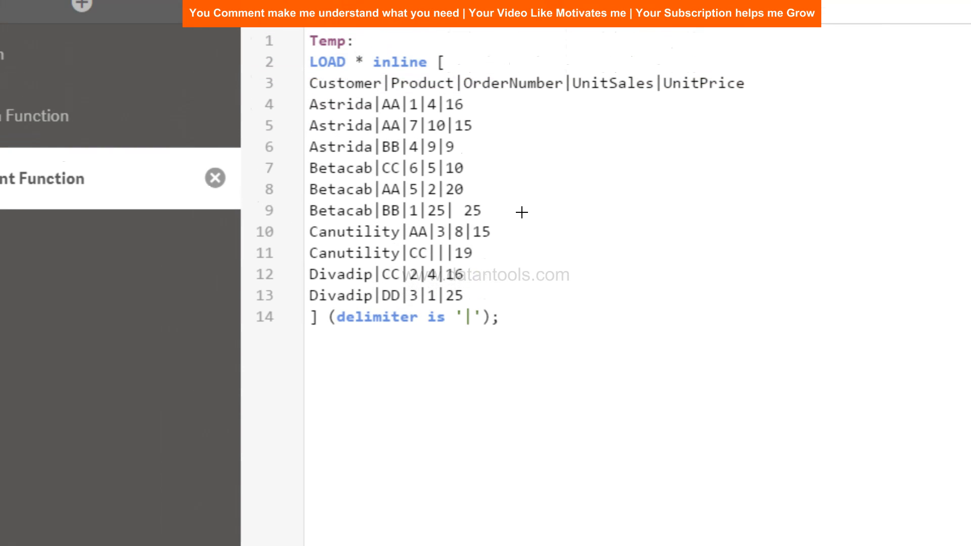
pyautogui.click(372, 126)
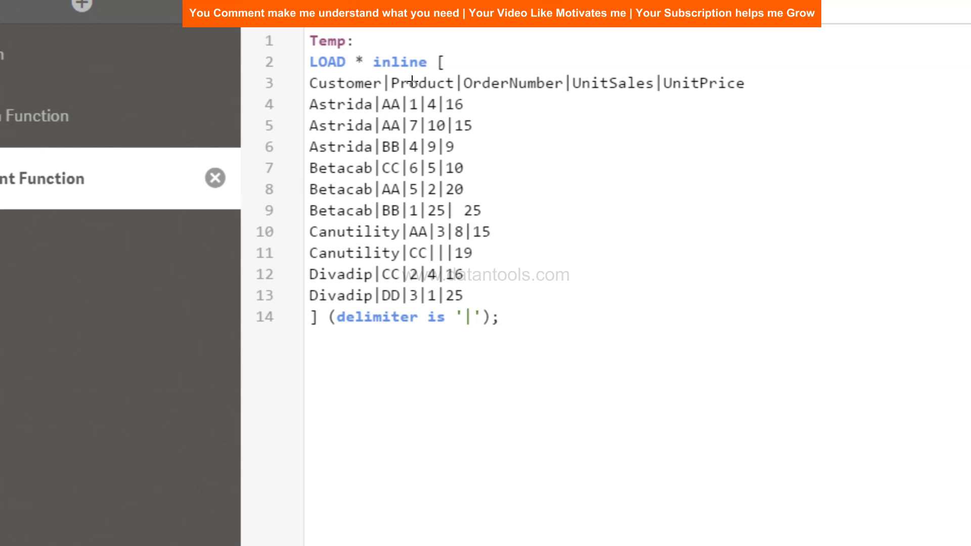
pyautogui.moveTo(407, 87)
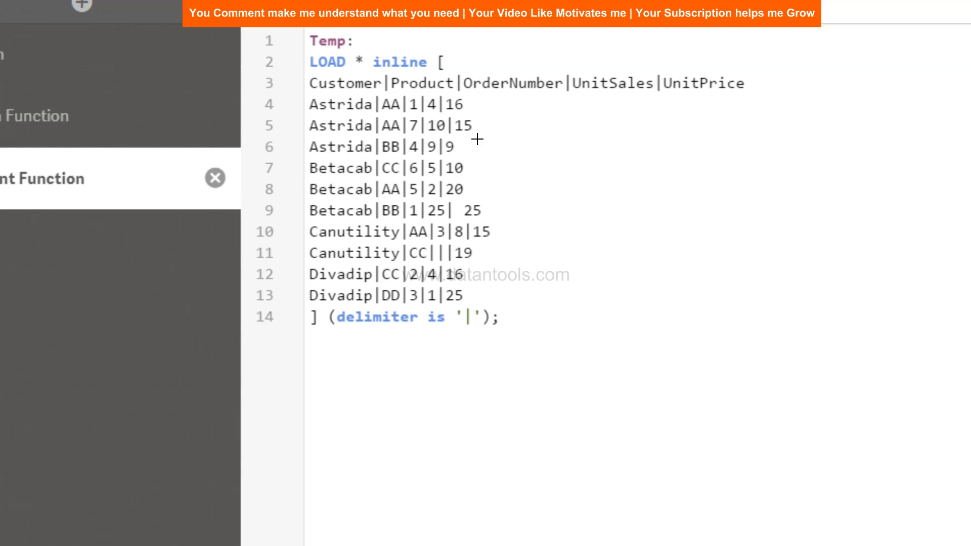
pyautogui.moveTo(456, 159)
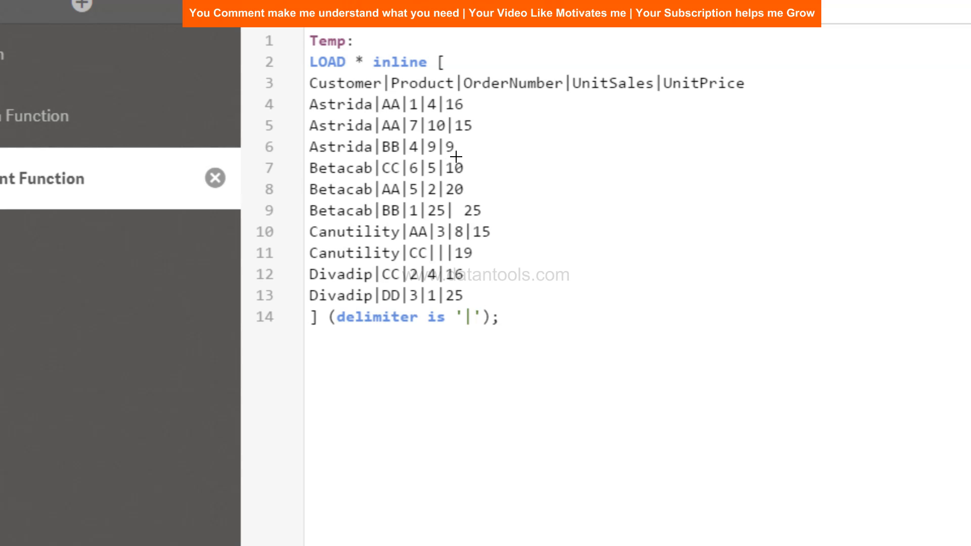
pyautogui.moveTo(424, 79)
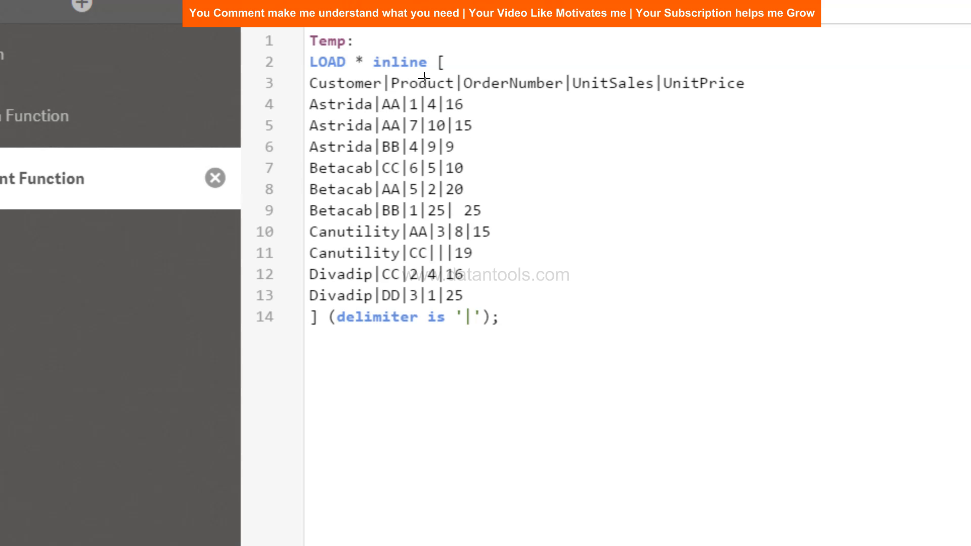
pyautogui.moveTo(393, 252)
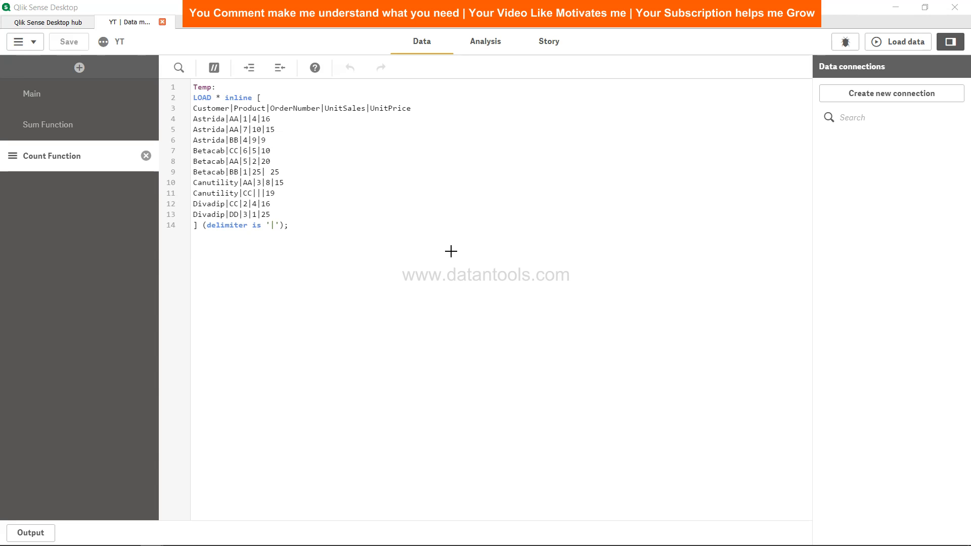
pyautogui.moveTo(297, 116)
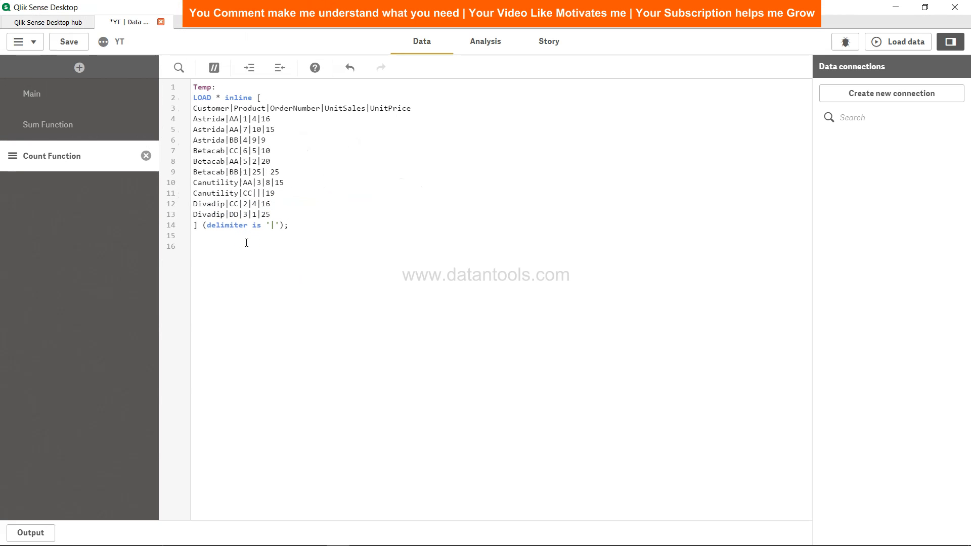
# Write the Count1 label and LOAD Customer, Count(OrderNumber) as Orders_Customer_Count
pyautogui.write('Count1:')
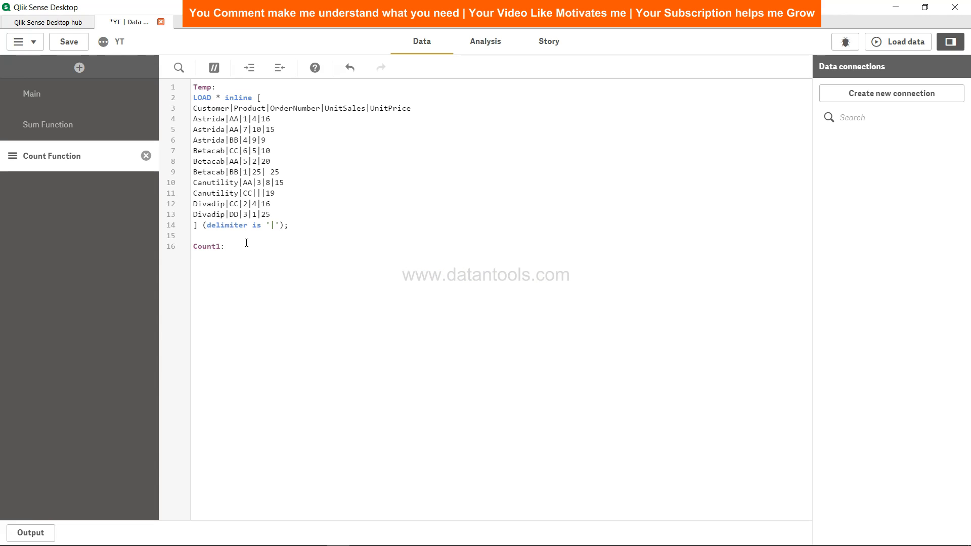
pyautogui.press('Enter')
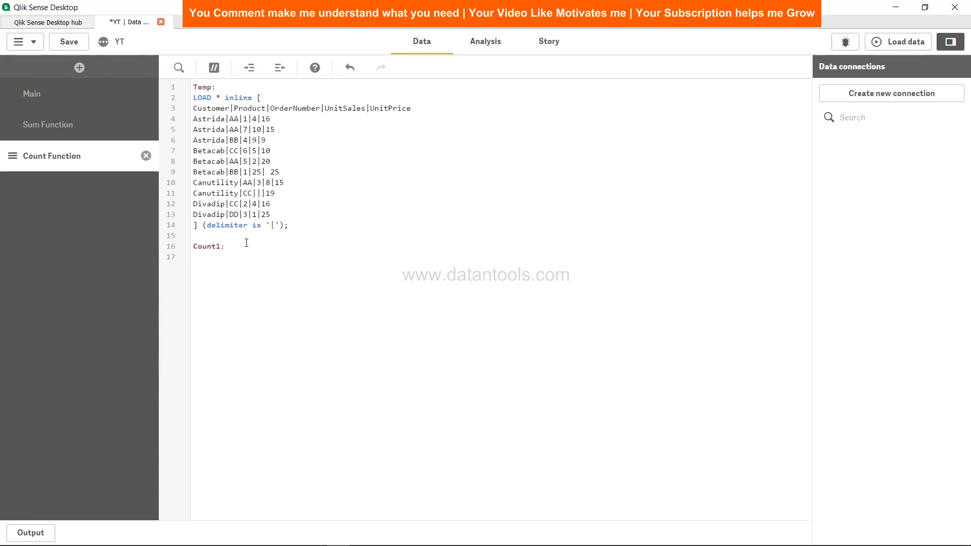
pyautogui.write('LOAD')
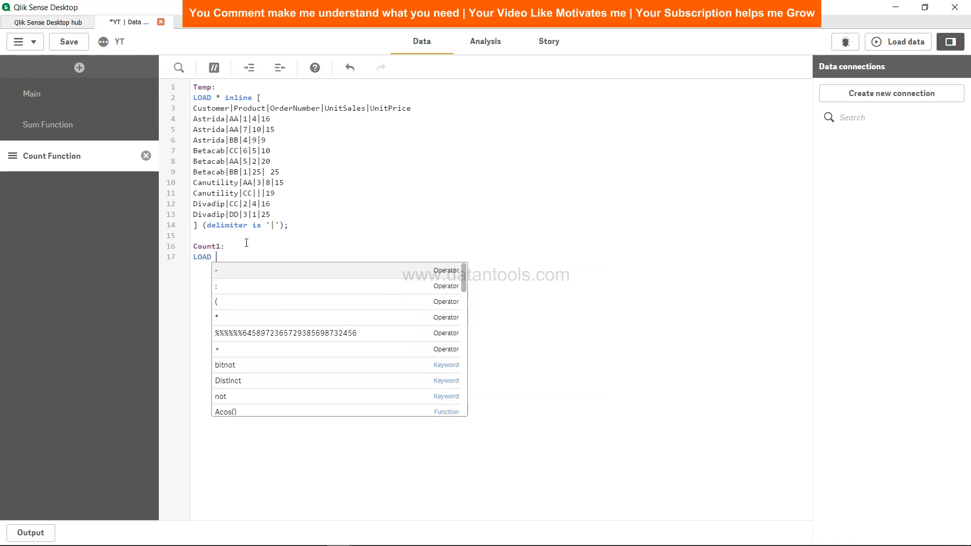
pyautogui.write('Customer,Count(')
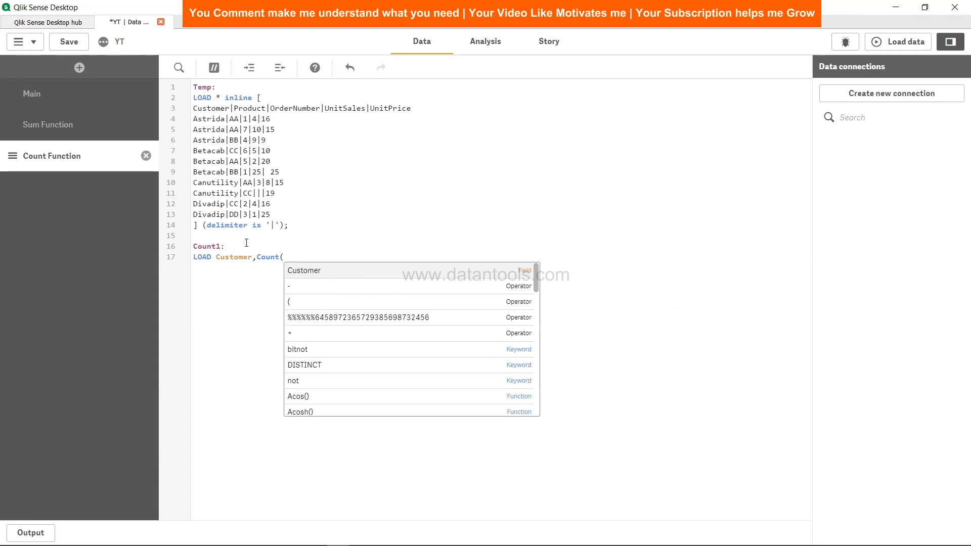
pyautogui.write('Order')
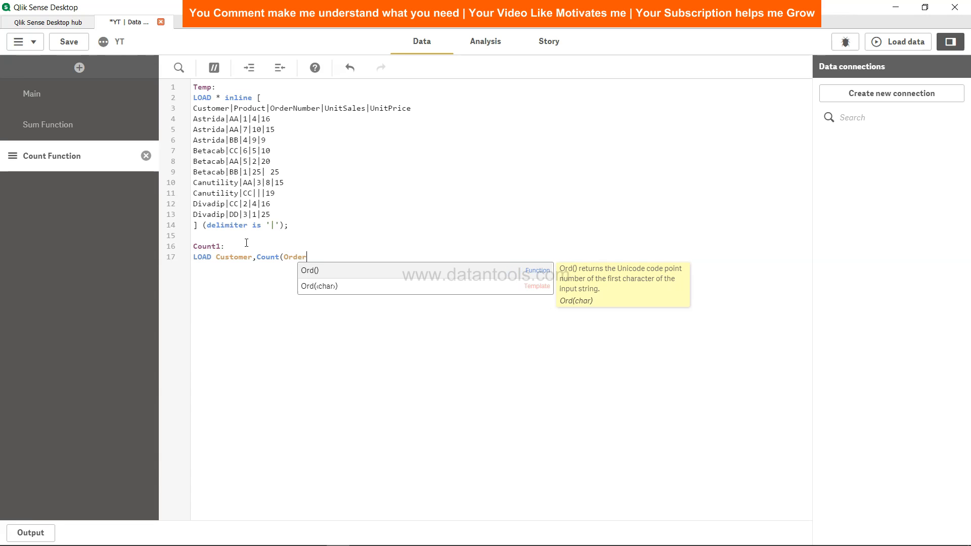
pyautogui.write('Nu')
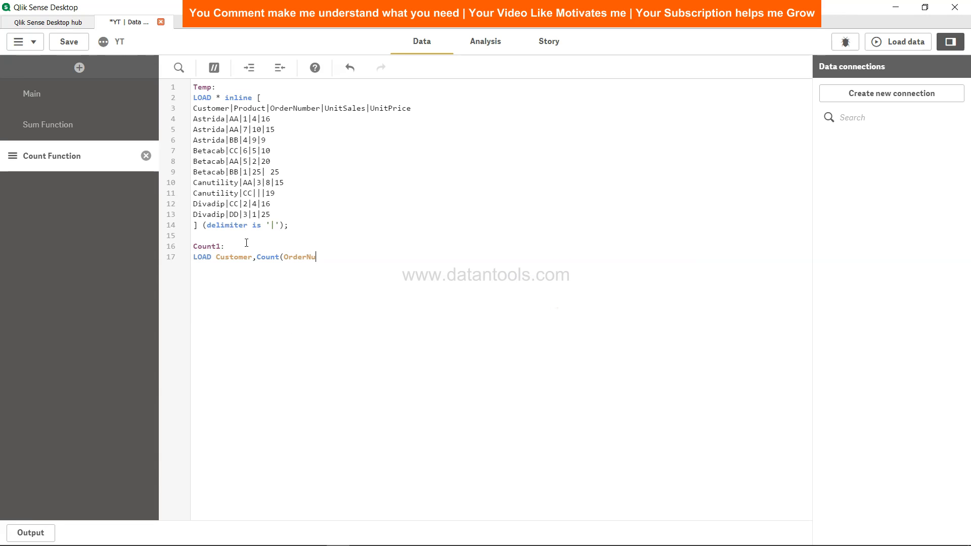
pyautogui.write('mber')
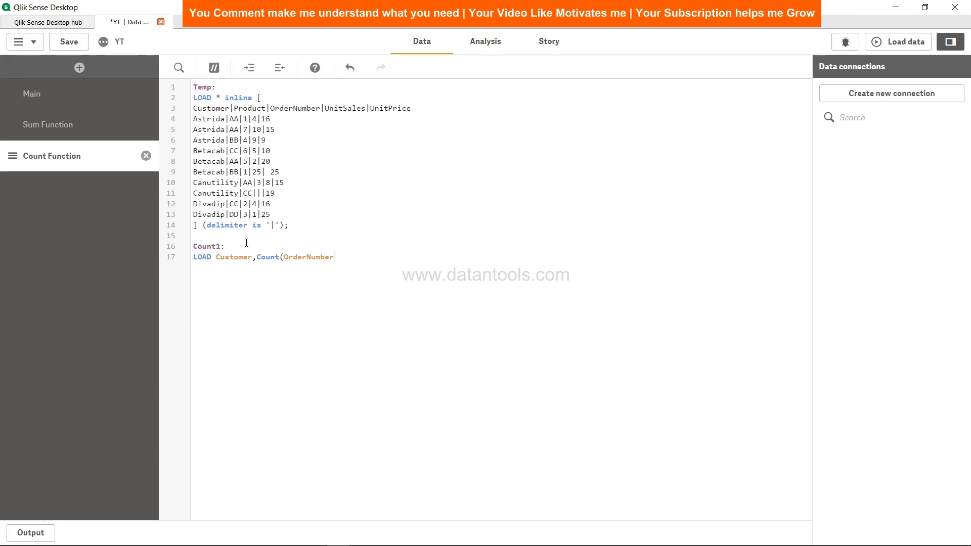
pyautogui.write(') as')
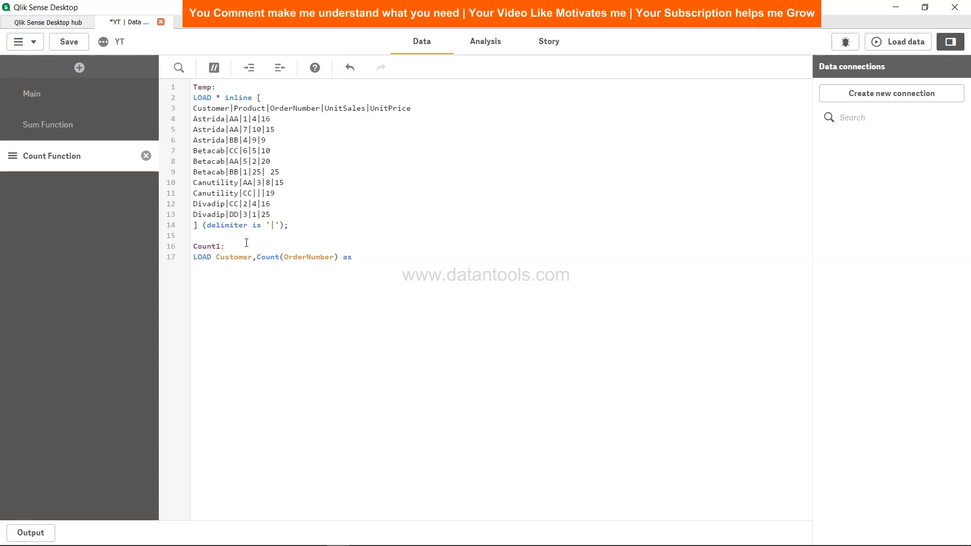
pyautogui.write('Or')
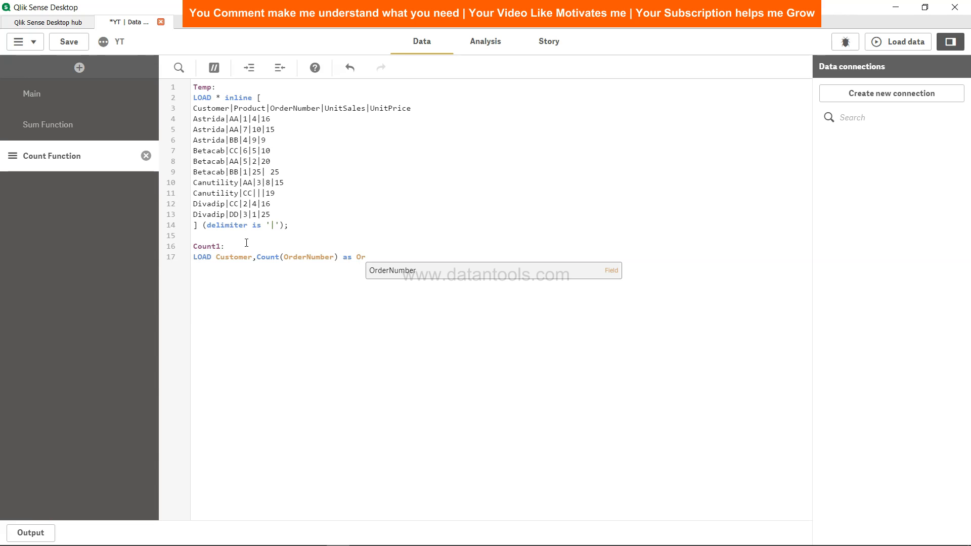
pyautogui.write('ders_')
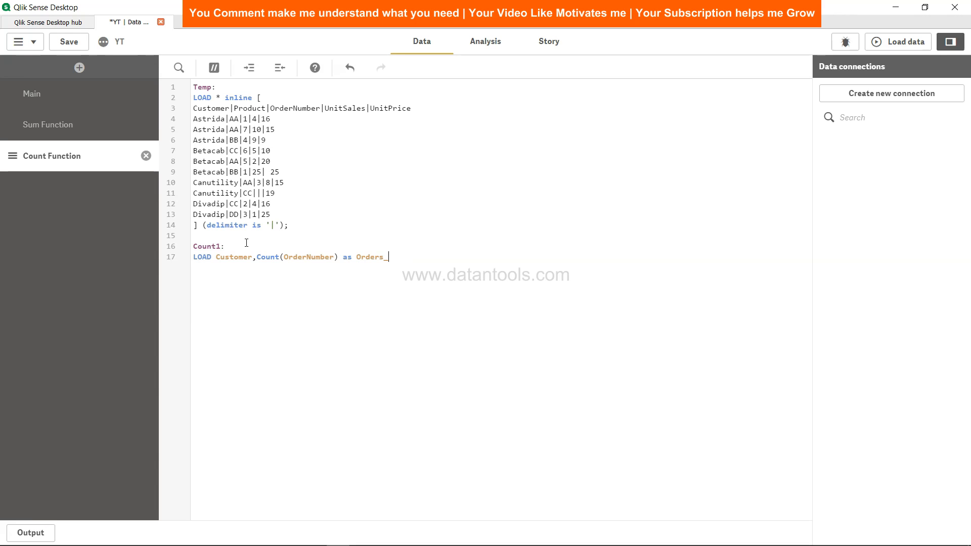
pyautogui.write('Customer')
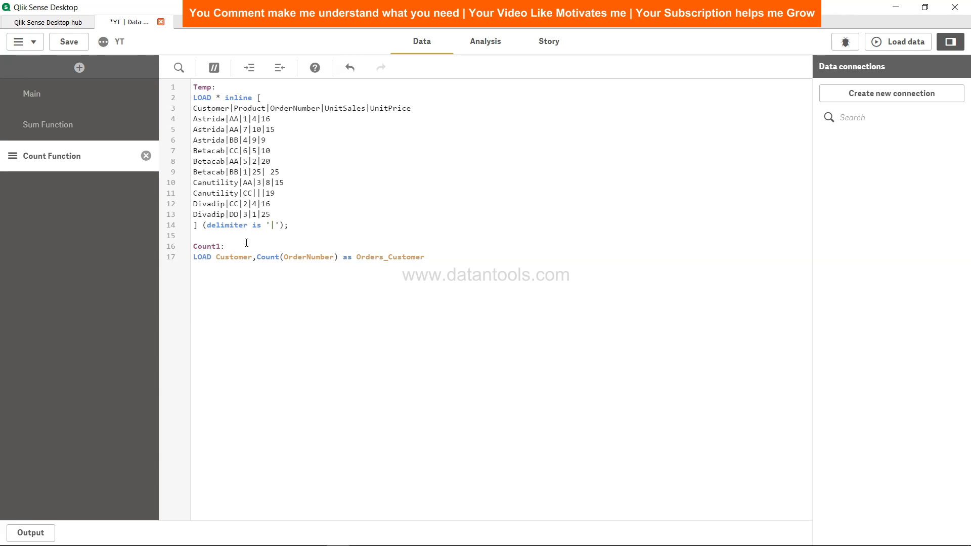
pyautogui.write('_Count')
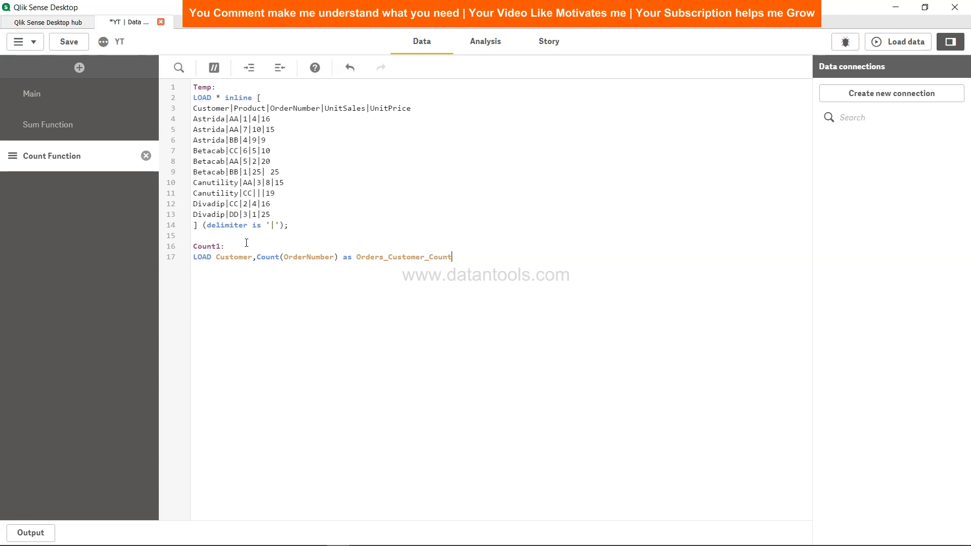
# Finish the statement with Resident Temp Group By Customer;
pyautogui.write('Reside')
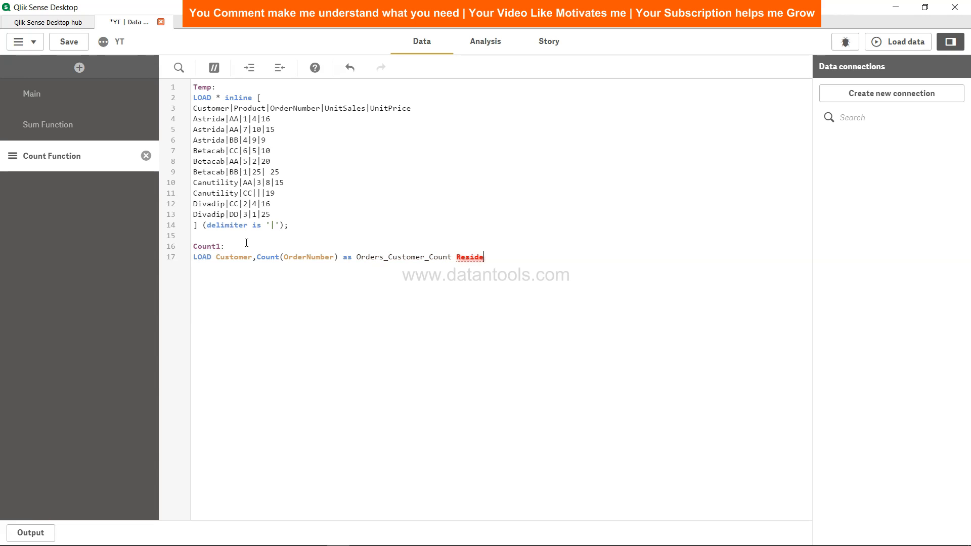
pyautogui.write('nt')
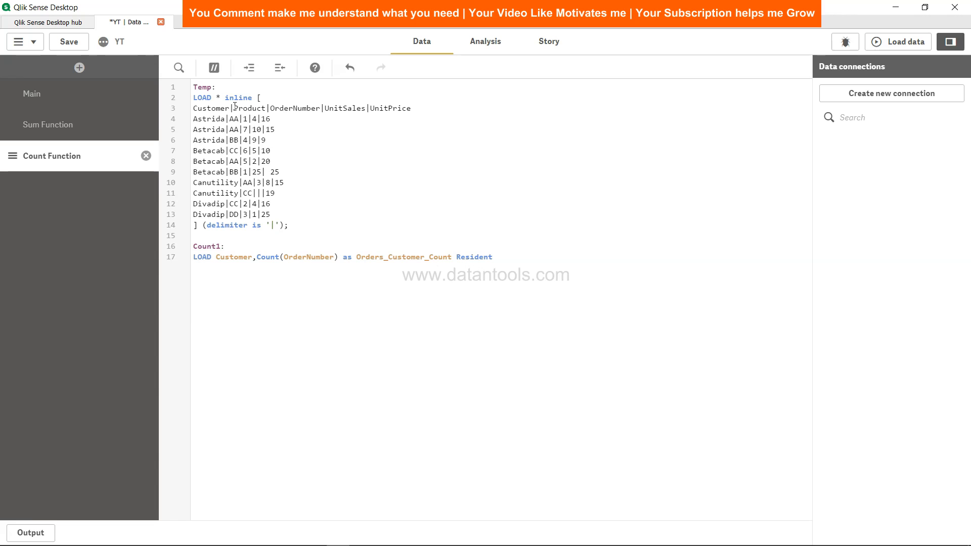
pyautogui.write('Temp')
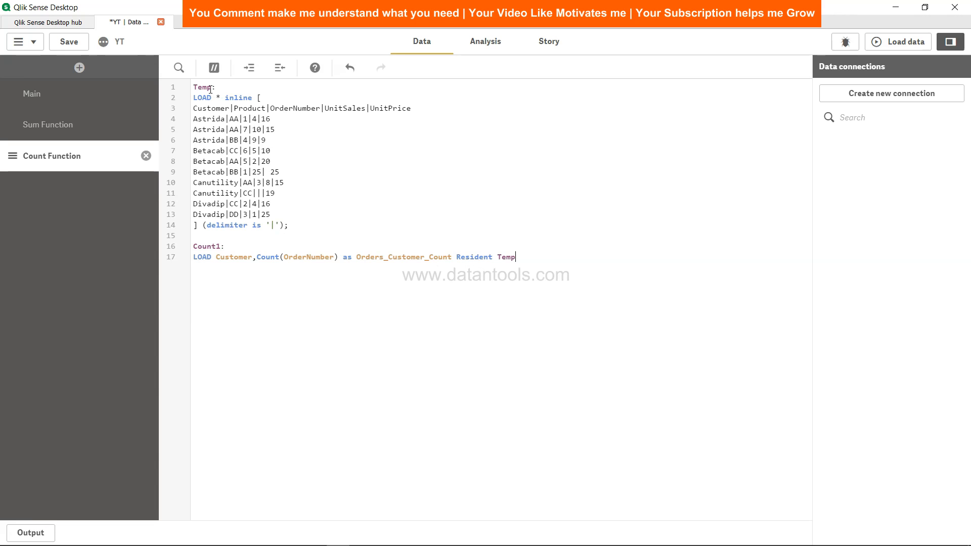
pyautogui.write('Group By')
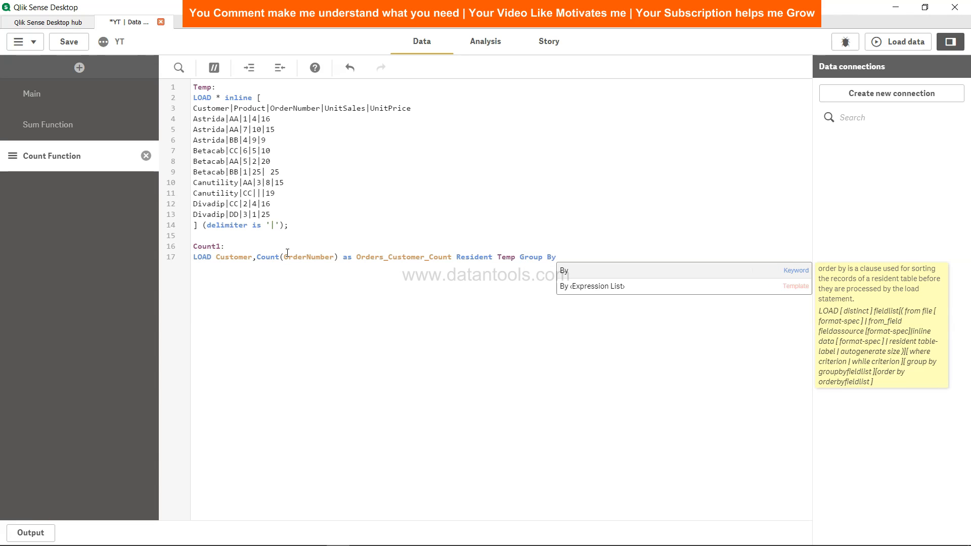
pyautogui.moveTo(511, 272)
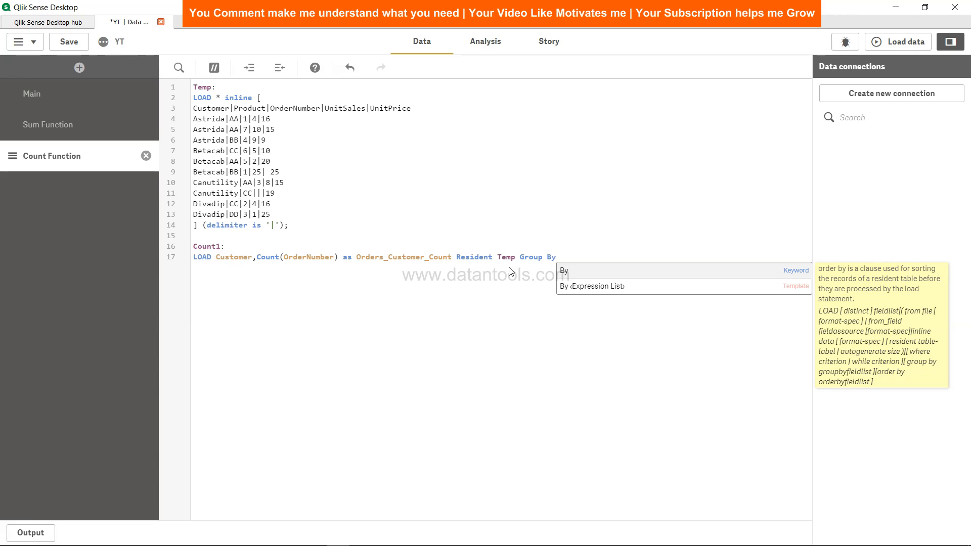
pyautogui.moveTo(562, 273)
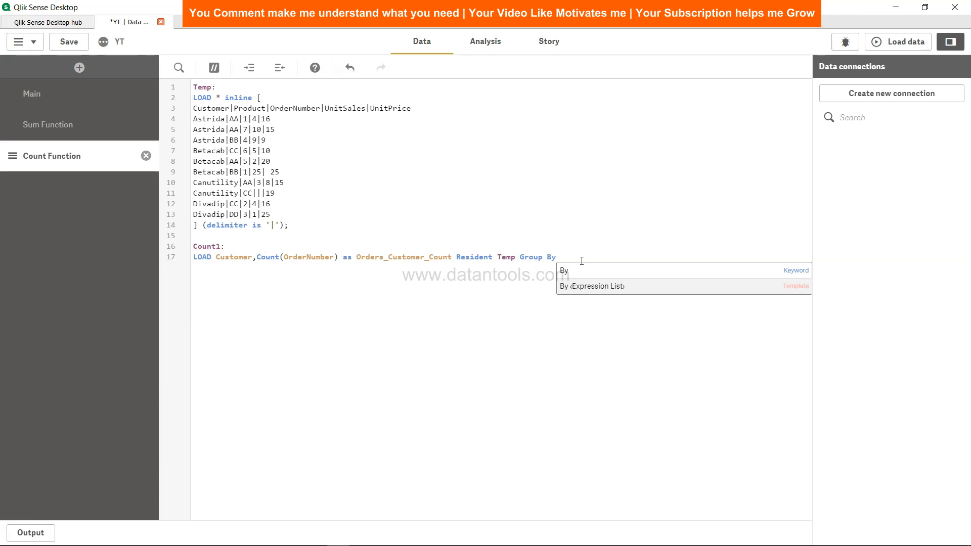
pyautogui.write('Customer,')
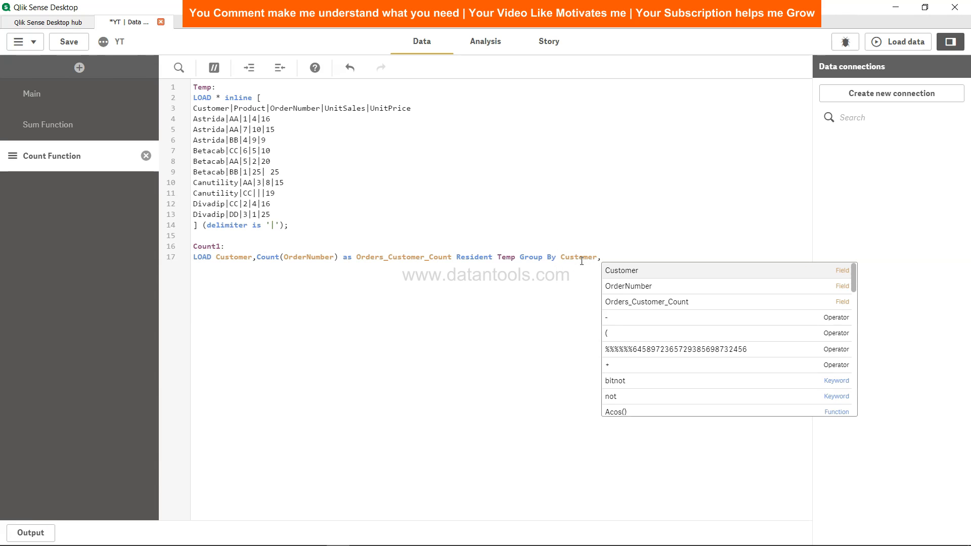
pyautogui.write(';')
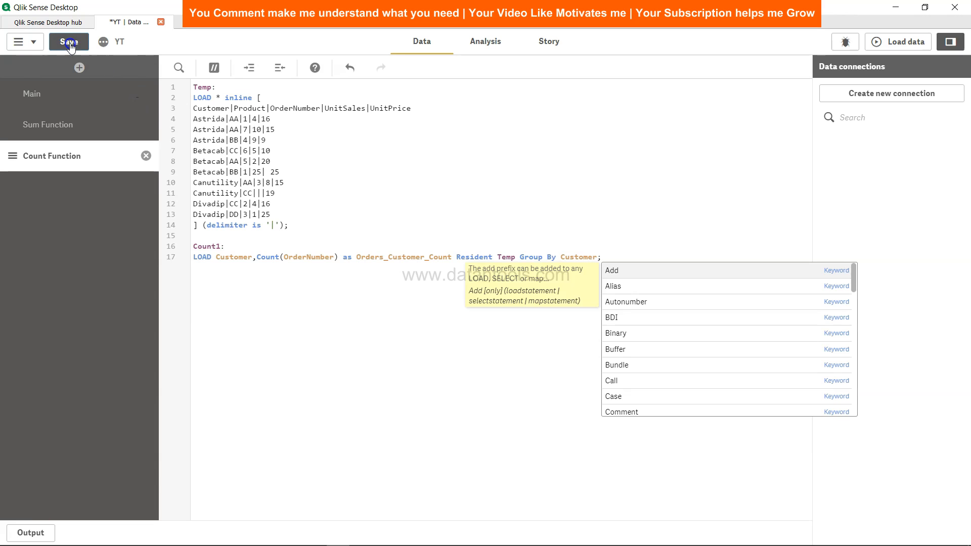
# Save and reload the script, fetching 4 Count1 rows, then return to the Count Function sheet
pyautogui.click(68, 42)
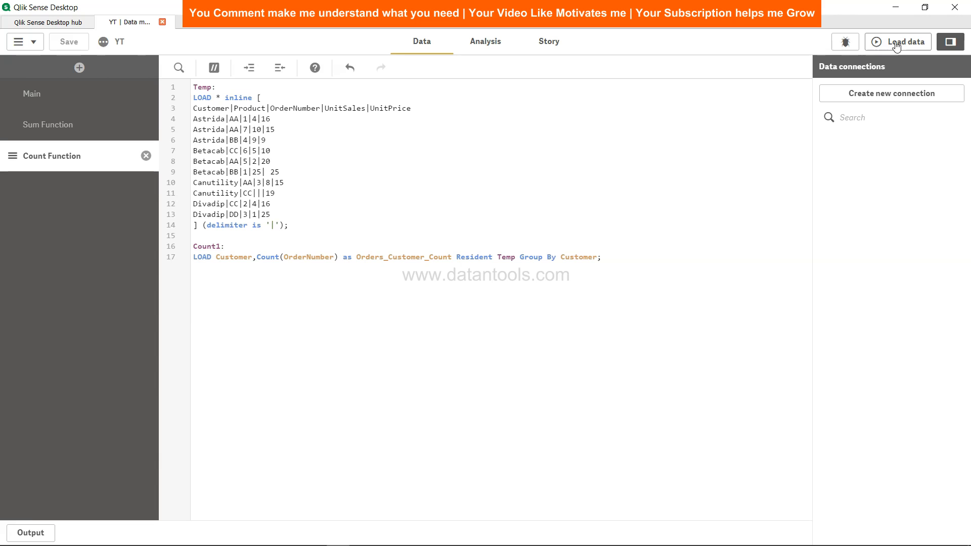
pyautogui.click(898, 41)
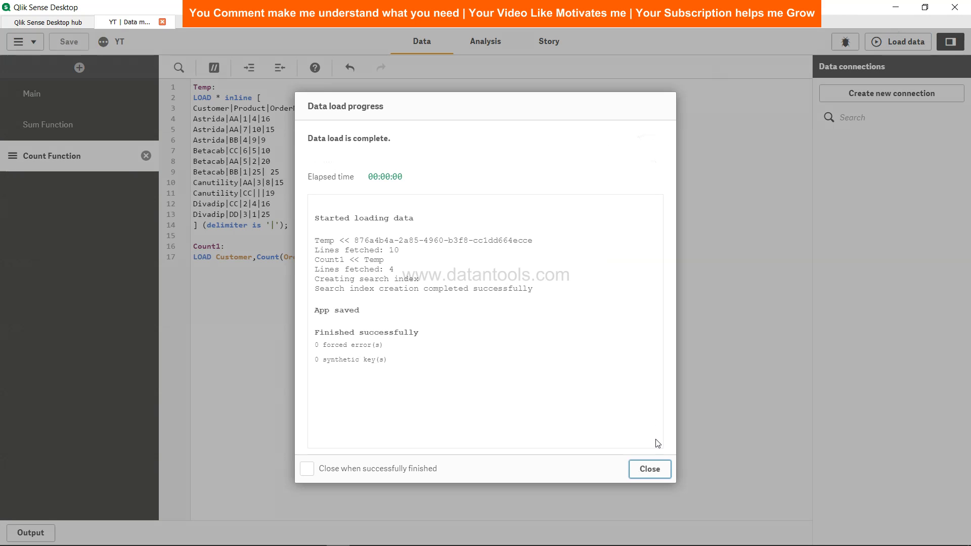
pyautogui.click(650, 469)
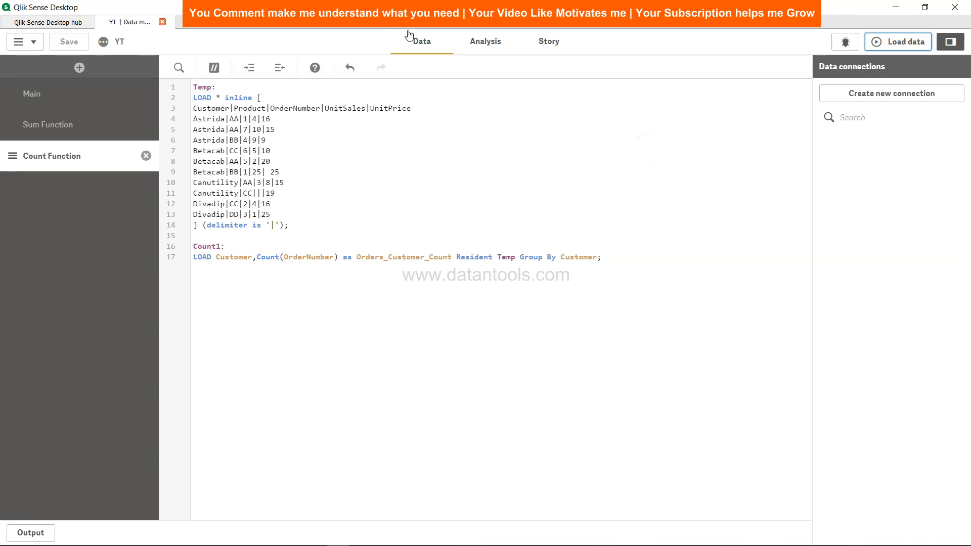
pyautogui.moveTo(494, 45)
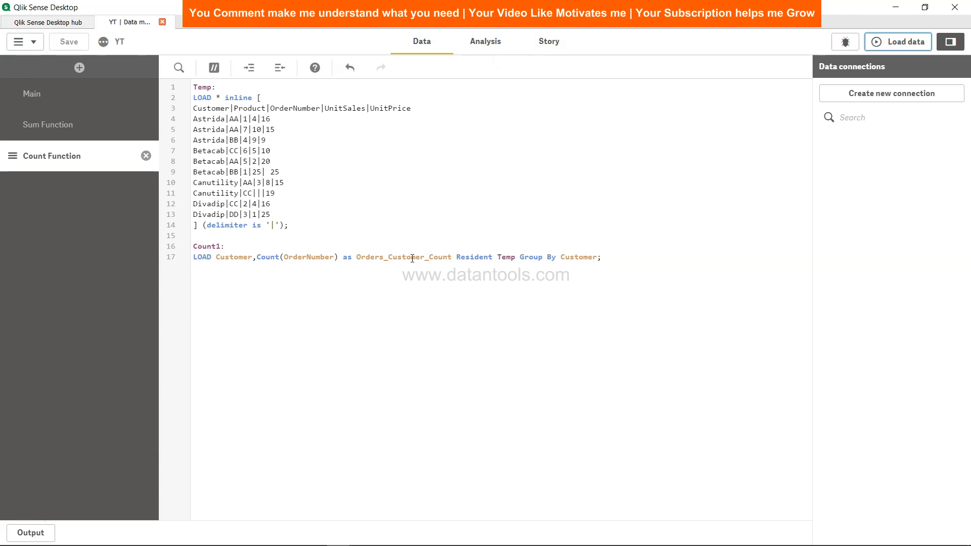
pyautogui.click(486, 41)
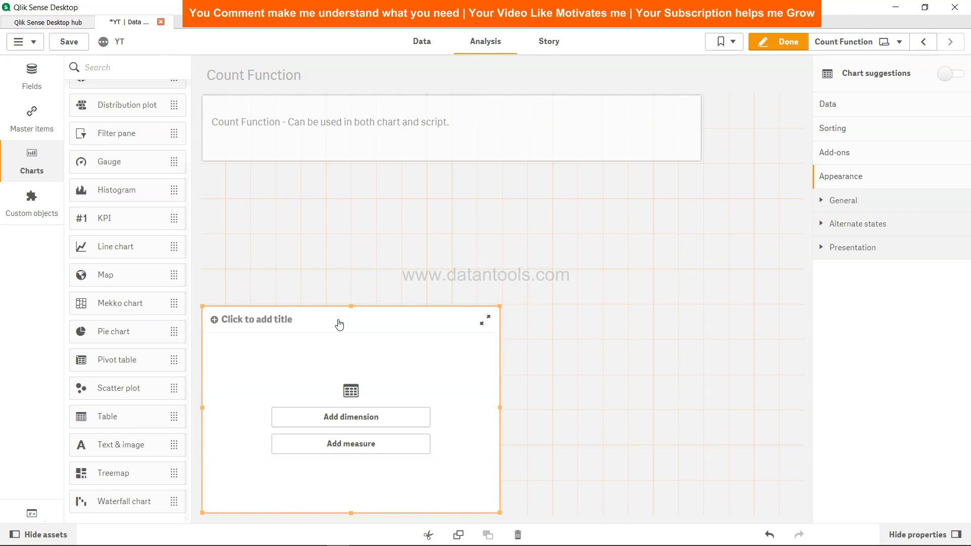
# Add Customer as the table dimension and Orders_Customer_Count as a second column
pyautogui.click(350, 417)
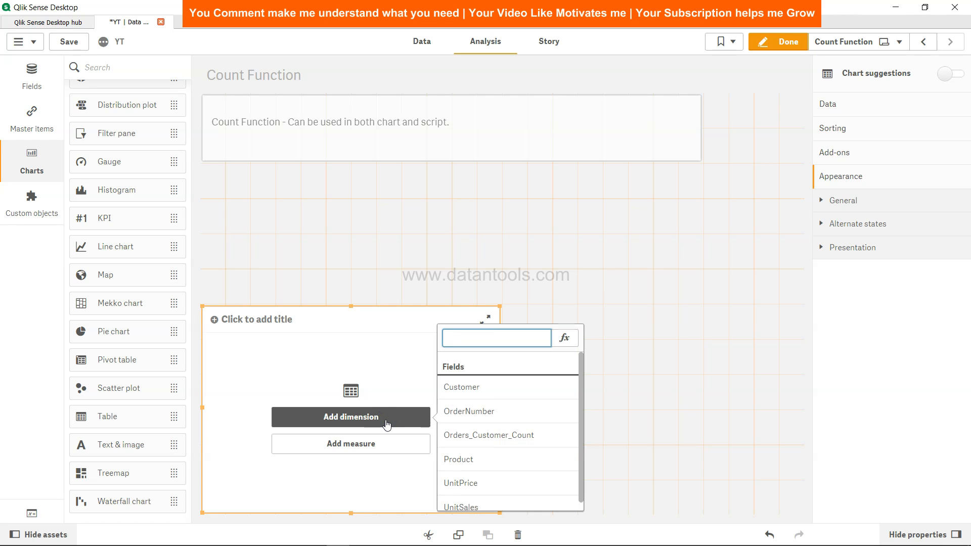
pyautogui.write('cu')
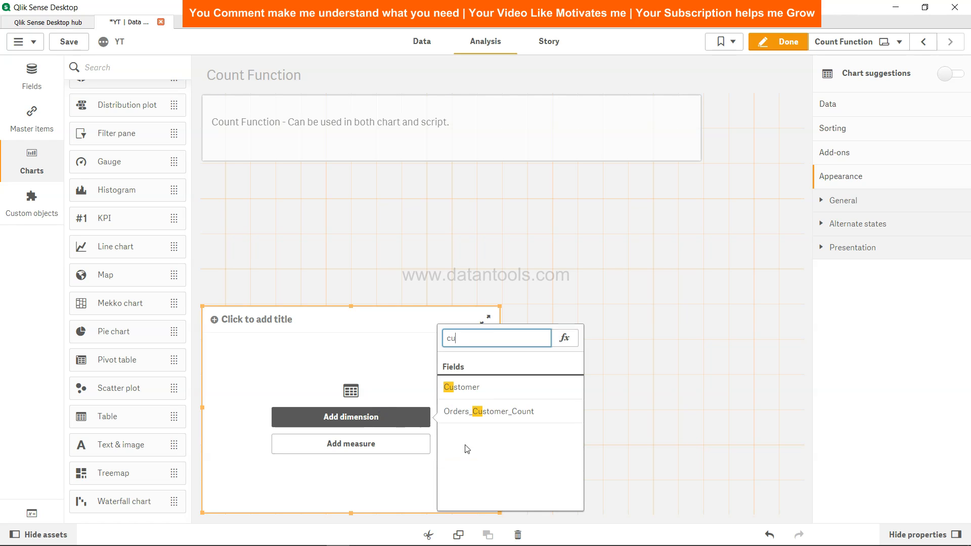
pyautogui.click(461, 387)
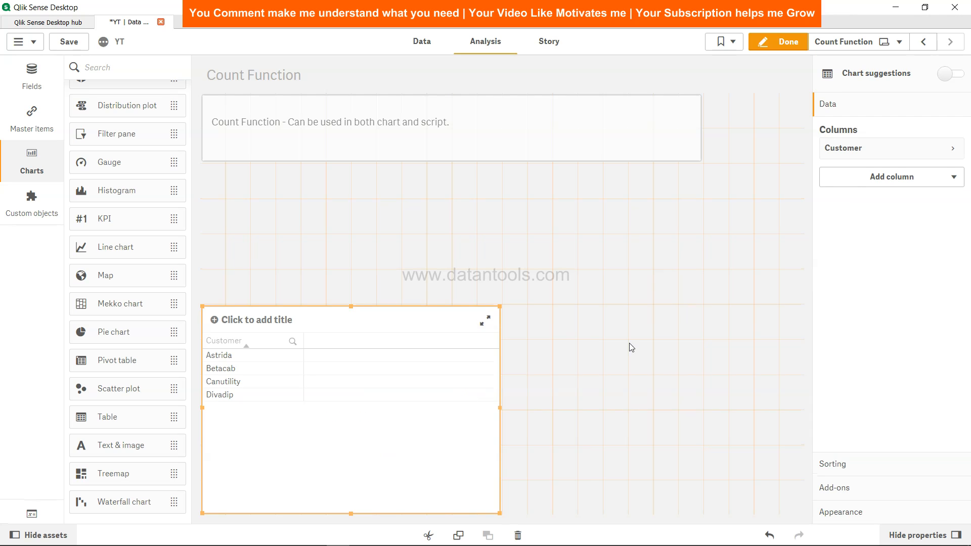
pyautogui.click(892, 176)
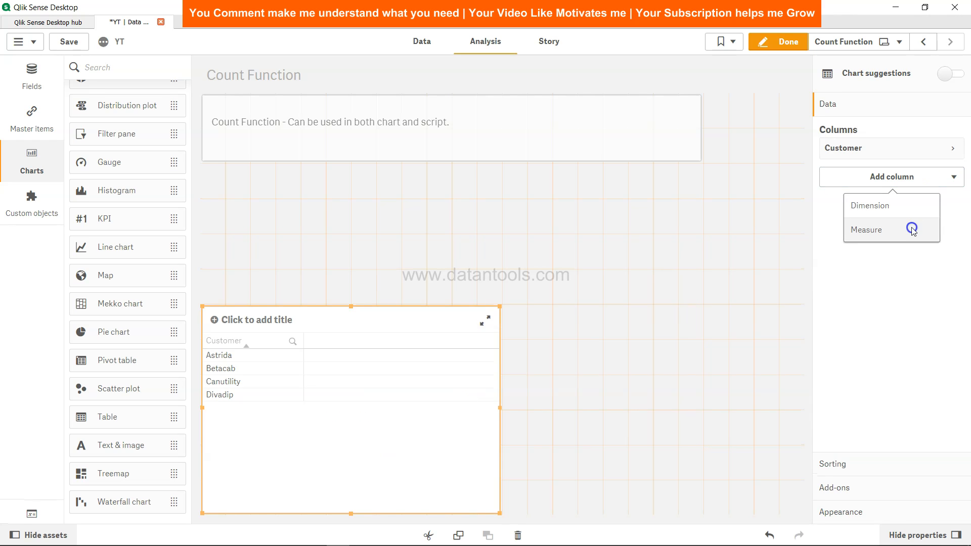
pyautogui.click(867, 230)
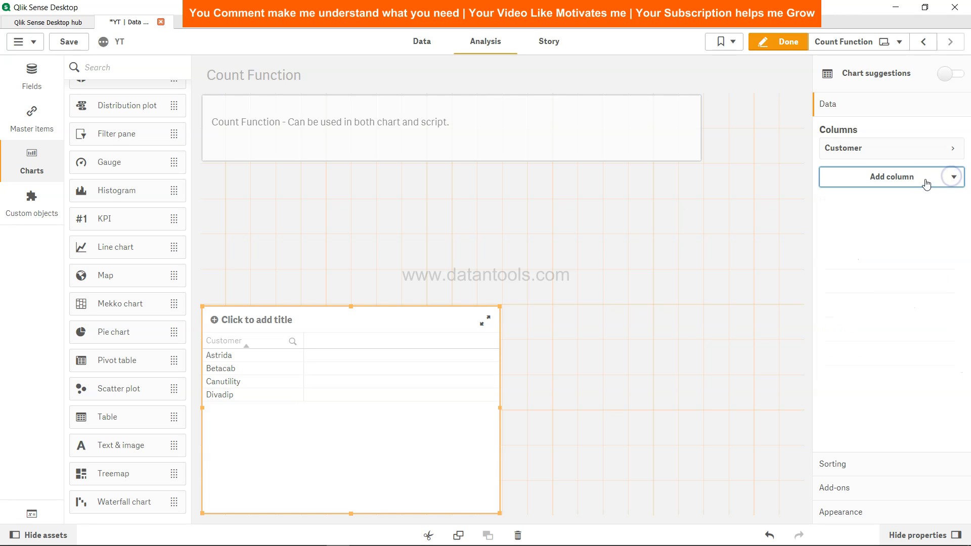
pyautogui.click(892, 176)
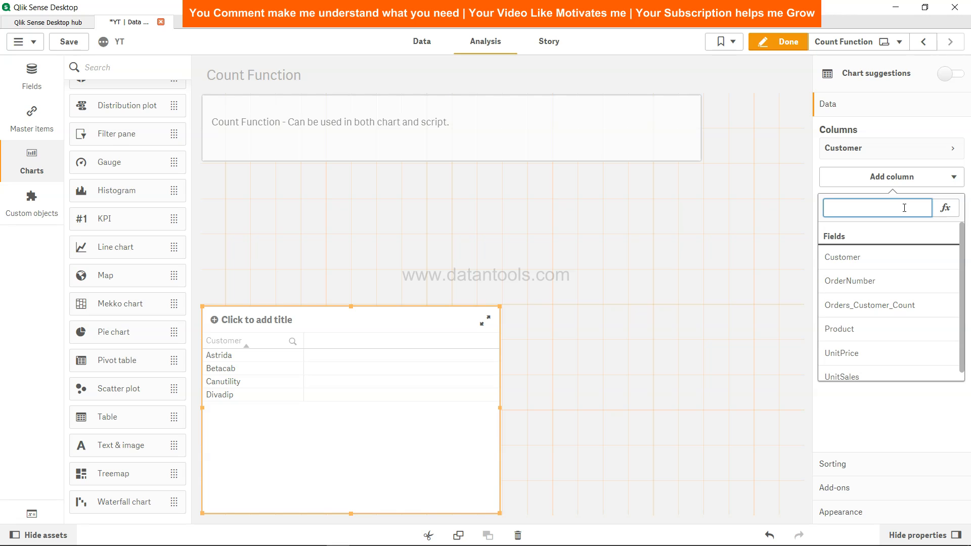
pyautogui.click(870, 305)
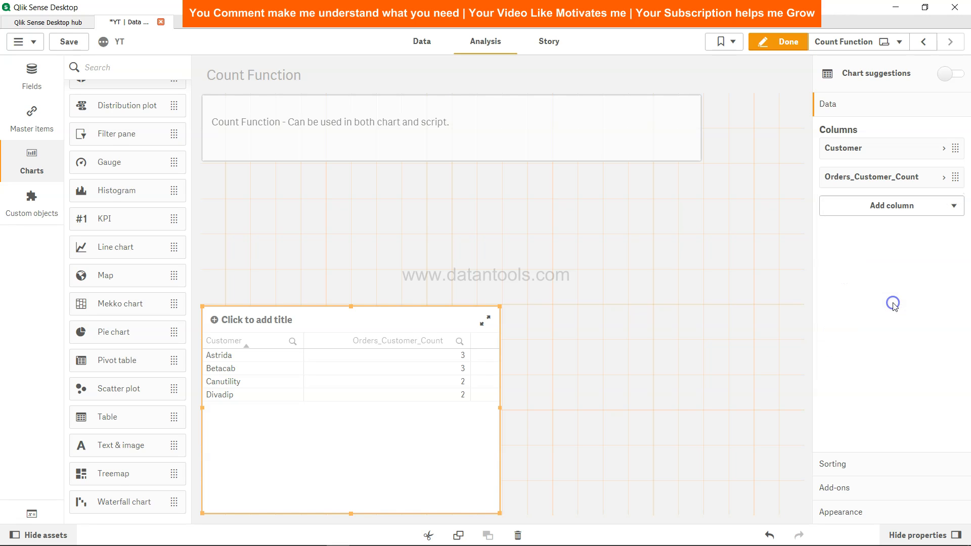
pyautogui.moveTo(426, 371)
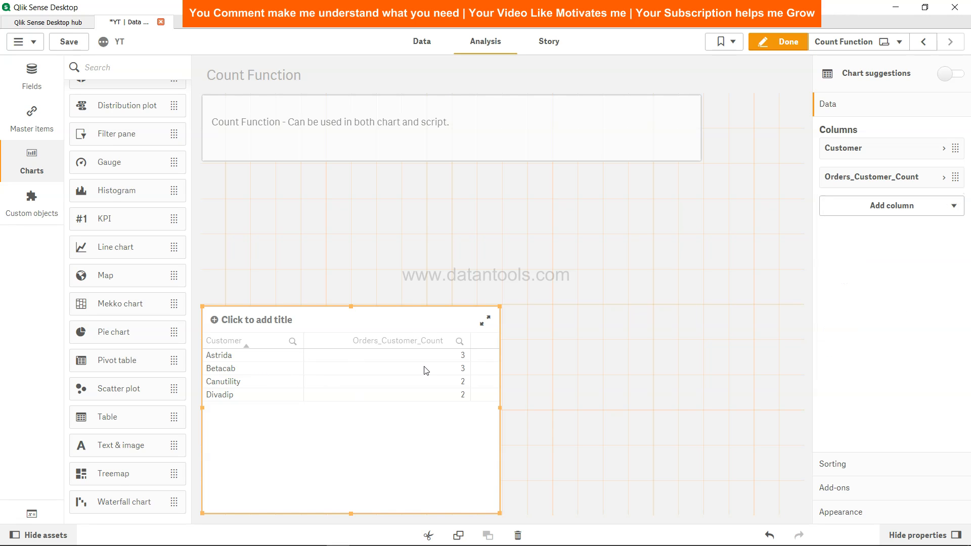
pyautogui.moveTo(229, 391)
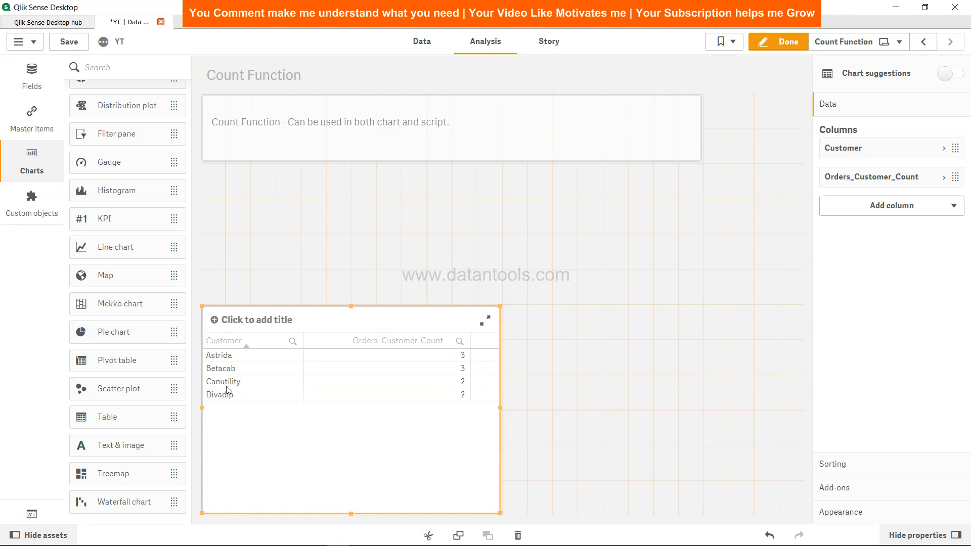
pyautogui.moveTo(342, 399)
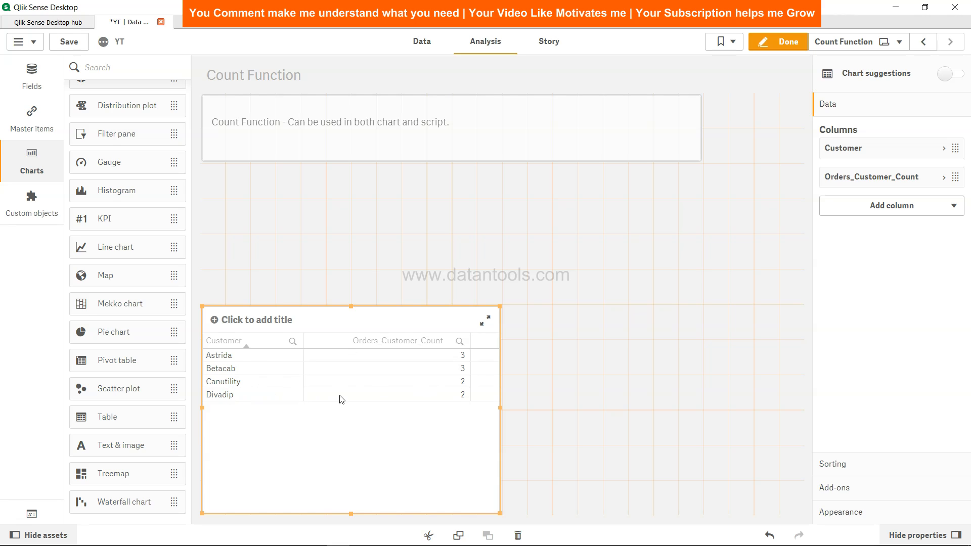
pyautogui.moveTo(472, 409)
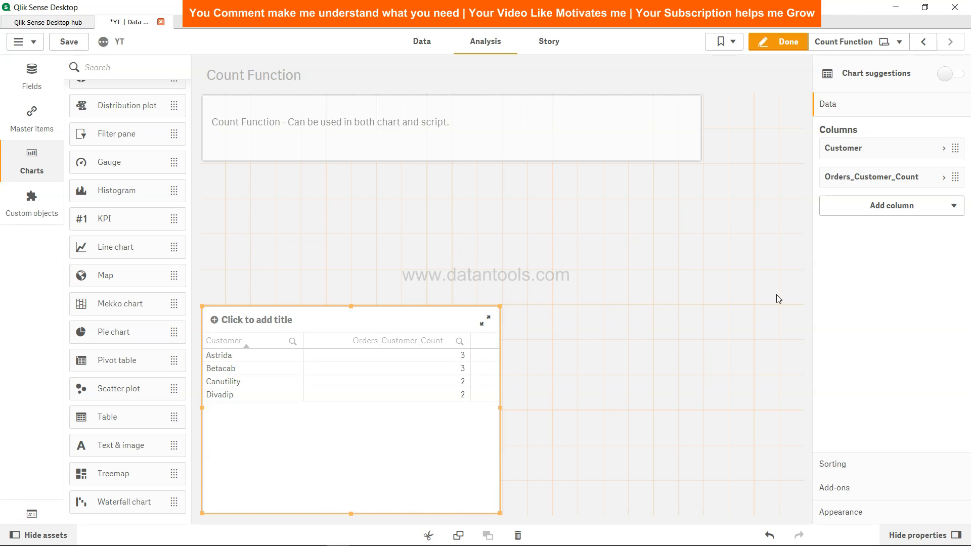
# Add a custom-expression measure column Count(OrderNumber) to the table, totalling 10
pyautogui.click(891, 206)
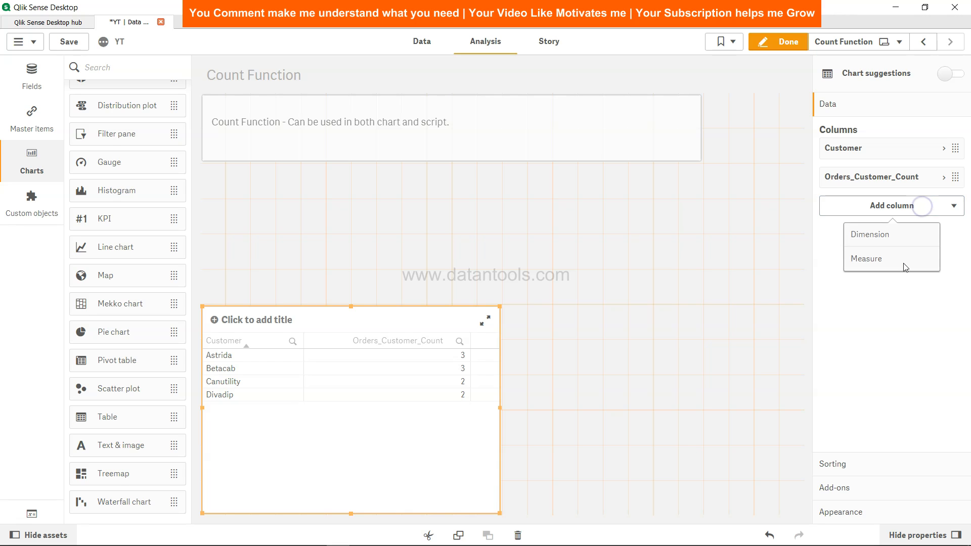
pyautogui.click(867, 259)
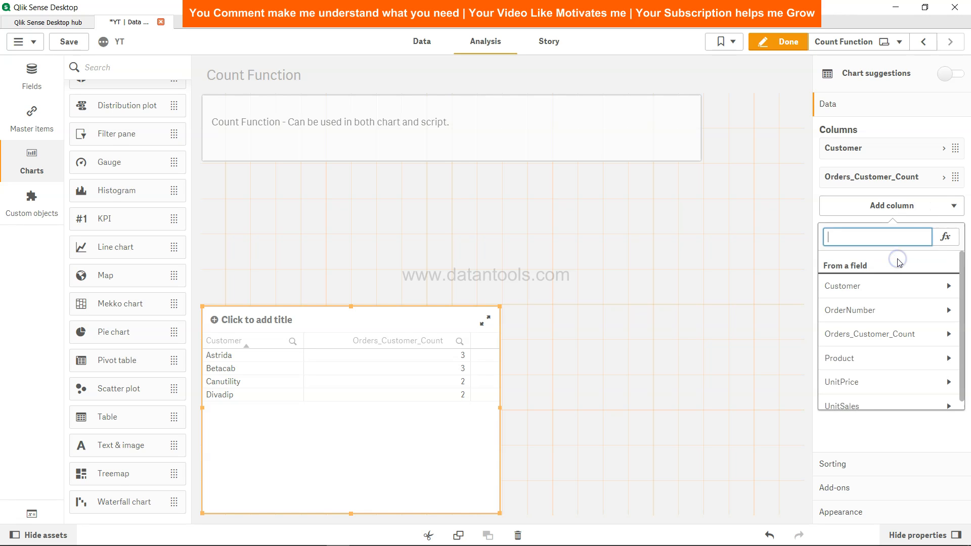
pyautogui.write('cou')
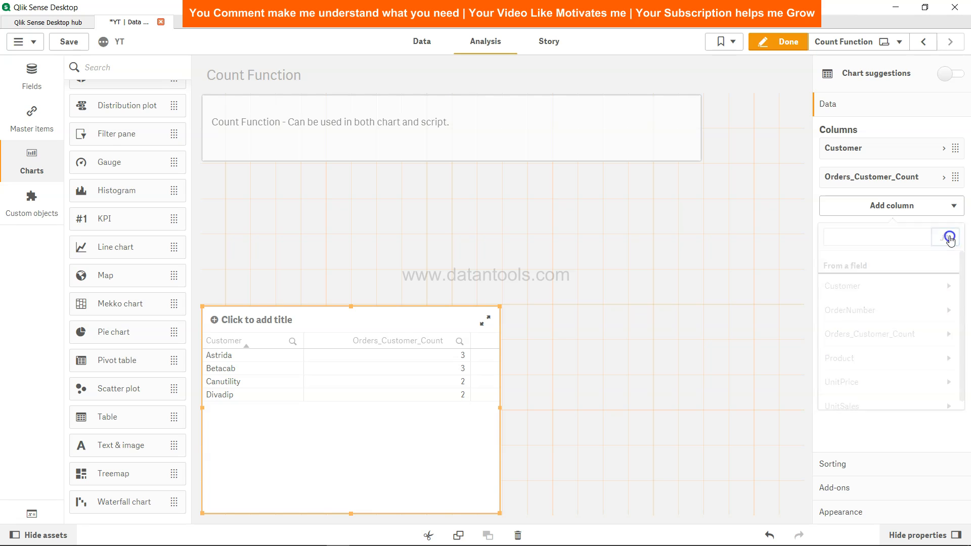
pyautogui.click(946, 237)
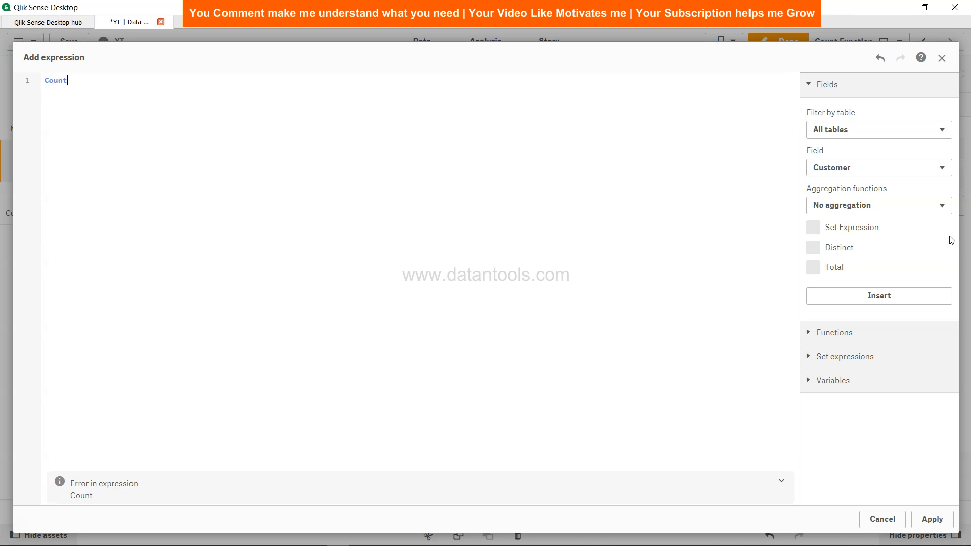
pyautogui.write('(')
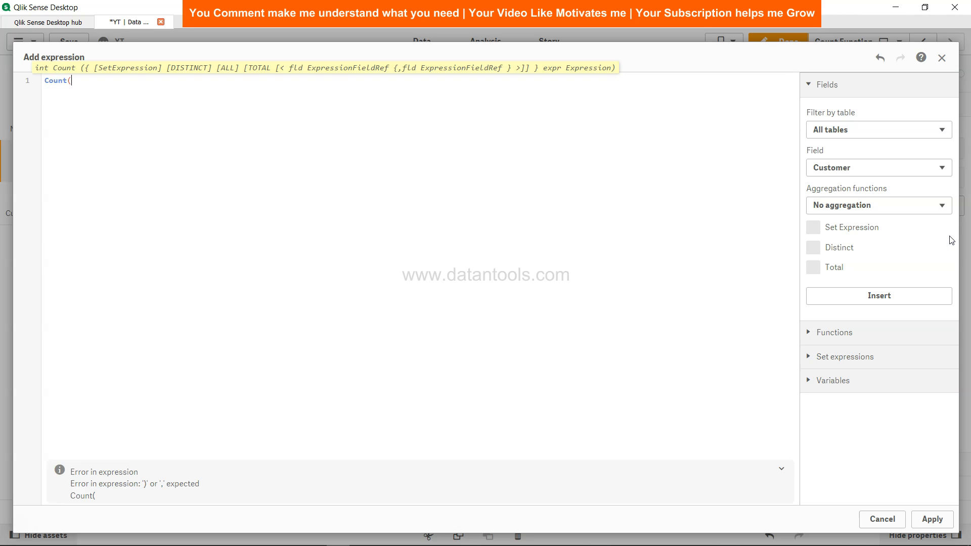
pyautogui.write('Order')
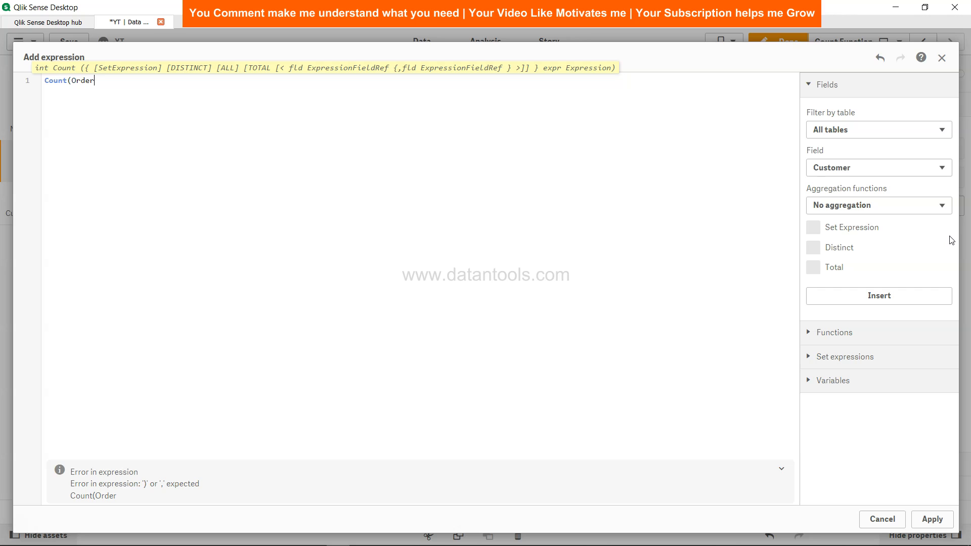
pyautogui.write('Number')
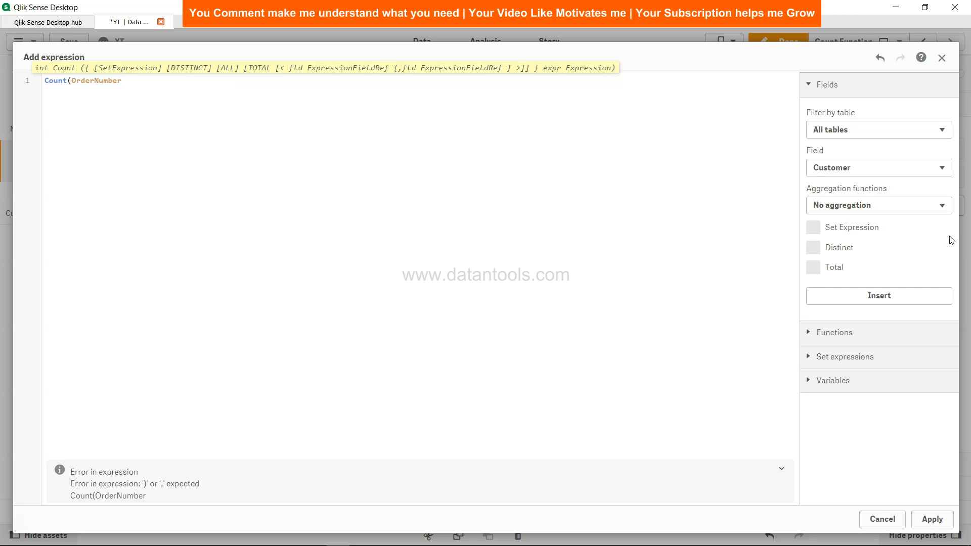
pyautogui.write(')')
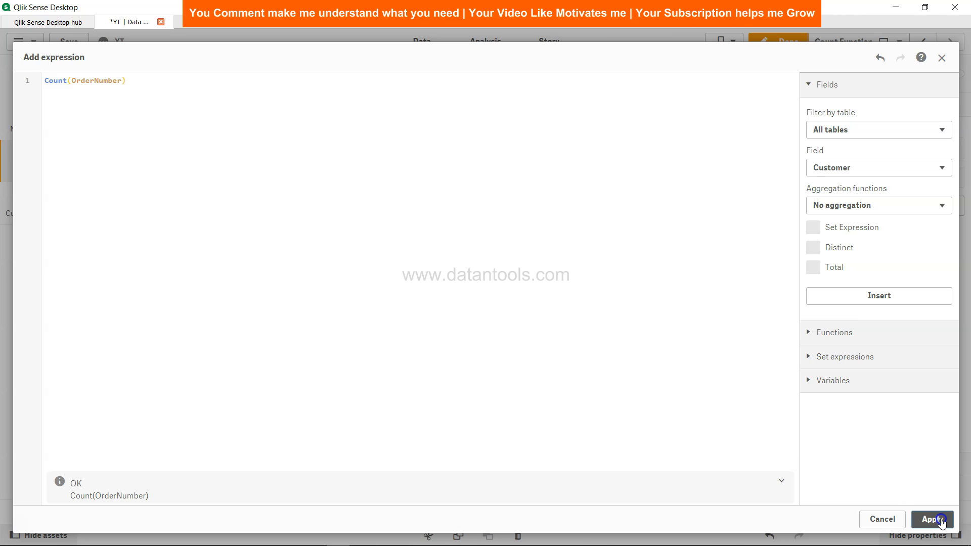
pyautogui.click(932, 519)
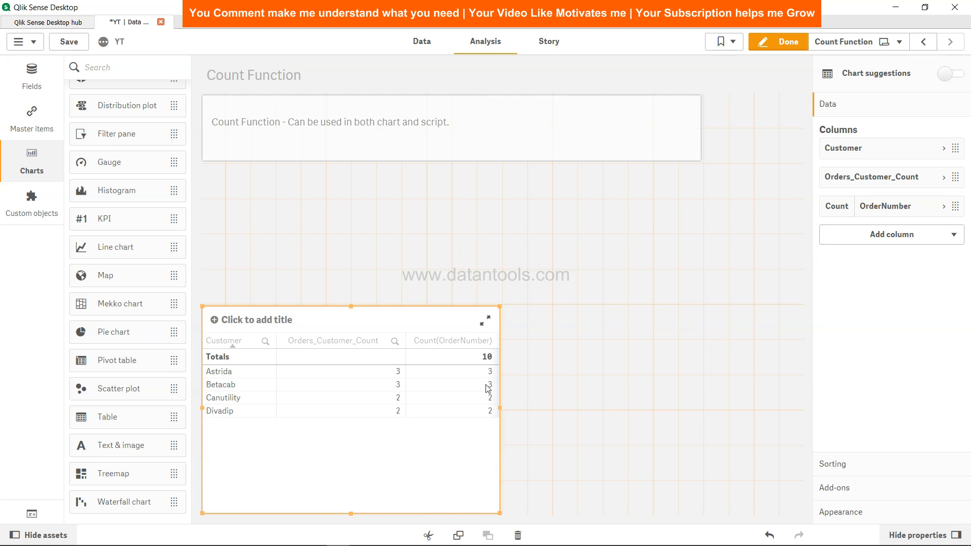
pyautogui.moveTo(462, 411)
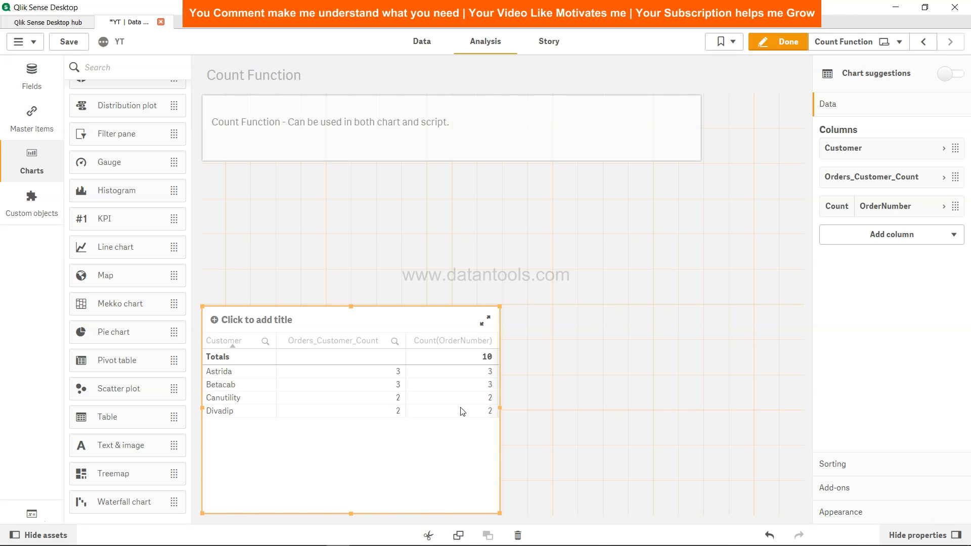
pyautogui.moveTo(482, 431)
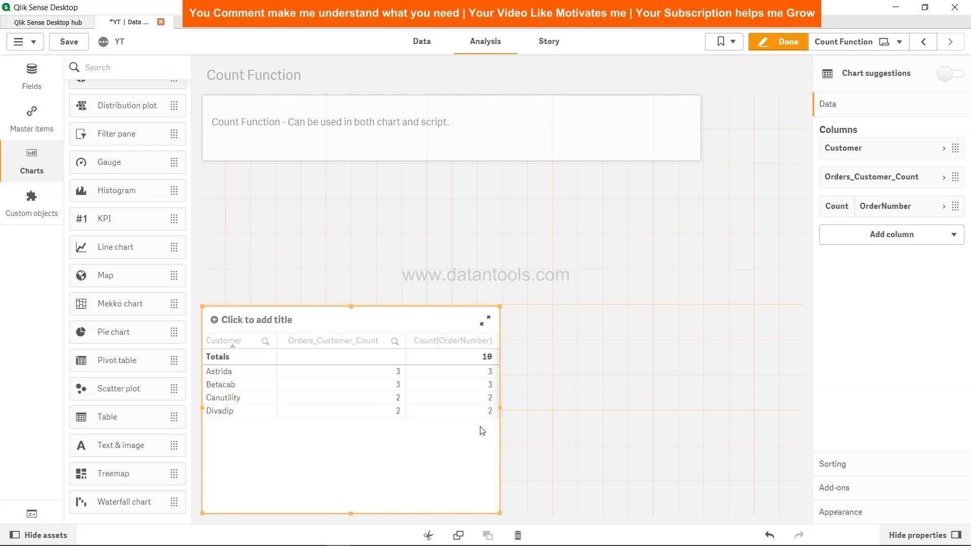
pyautogui.moveTo(489, 366)
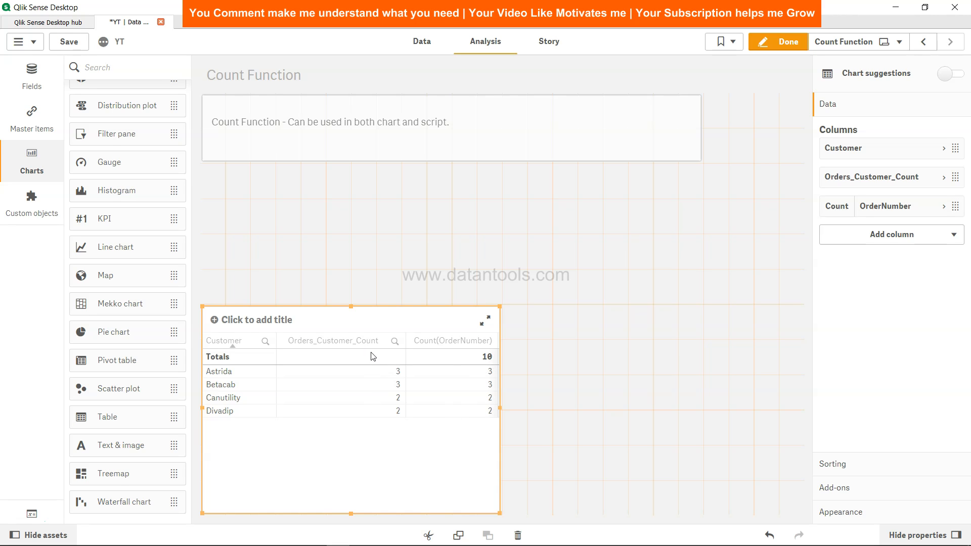
pyautogui.moveTo(482, 373)
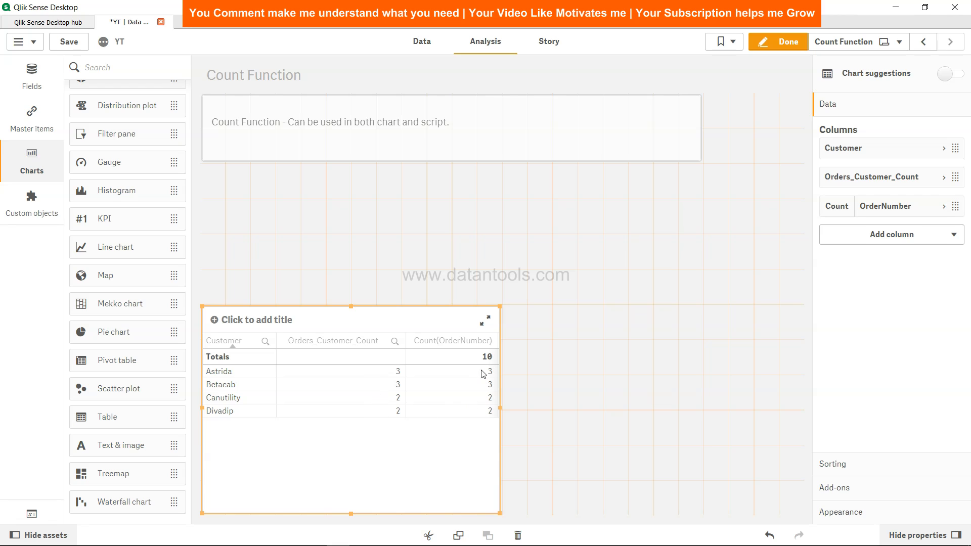
pyautogui.moveTo(491, 361)
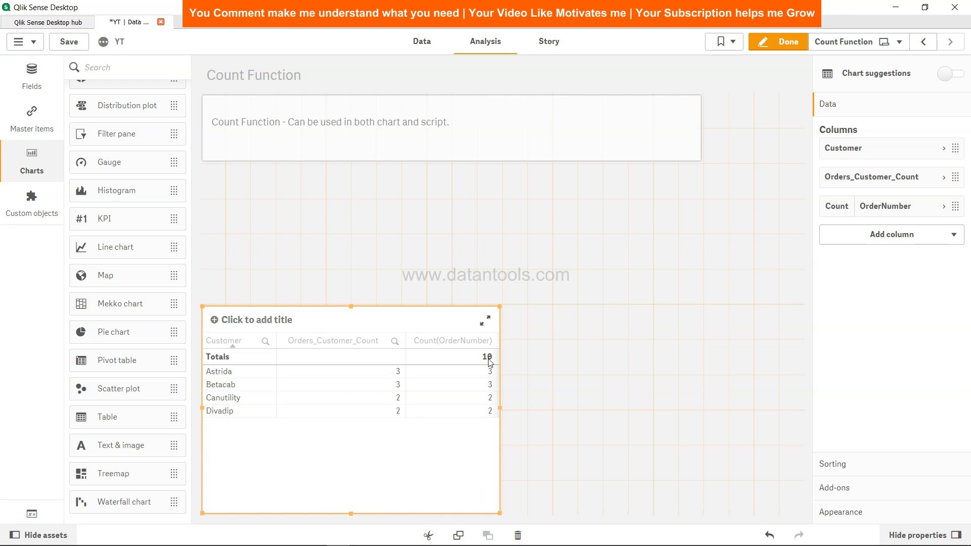
pyautogui.moveTo(372, 428)
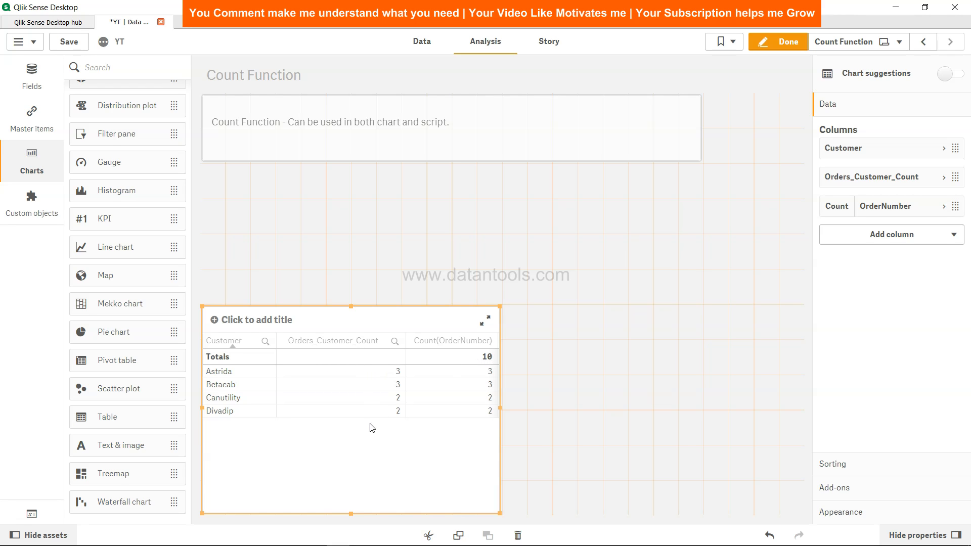
pyautogui.moveTo(478, 419)
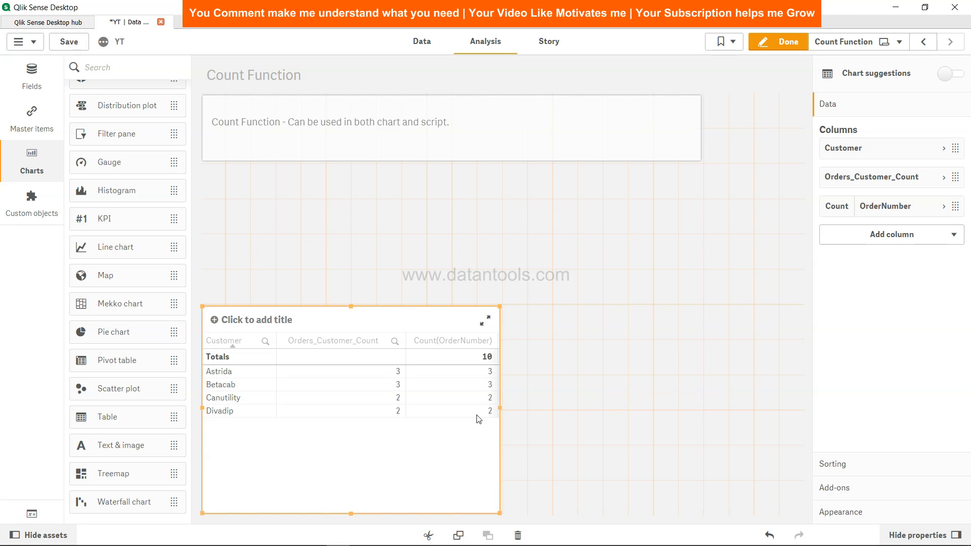
pyautogui.moveTo(597, 347)
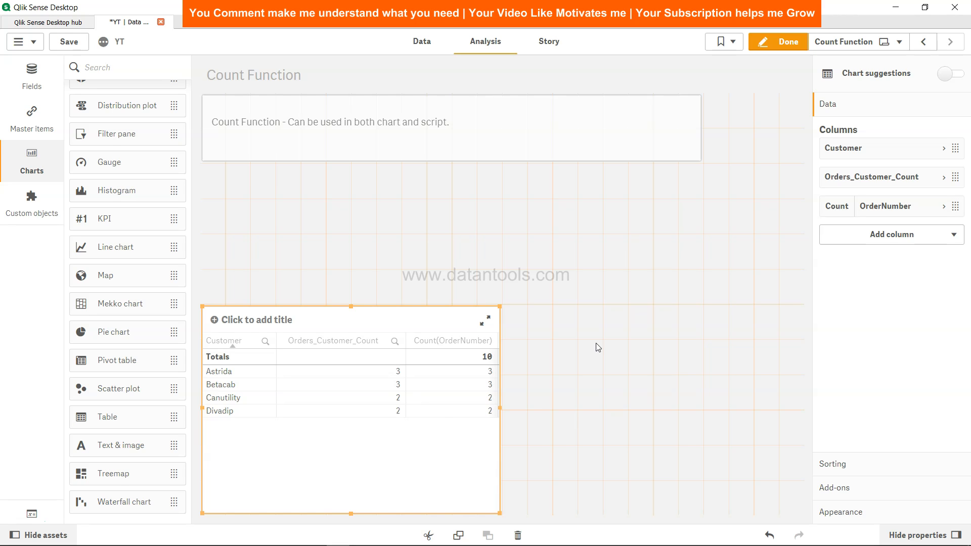
pyautogui.moveTo(475, 410)
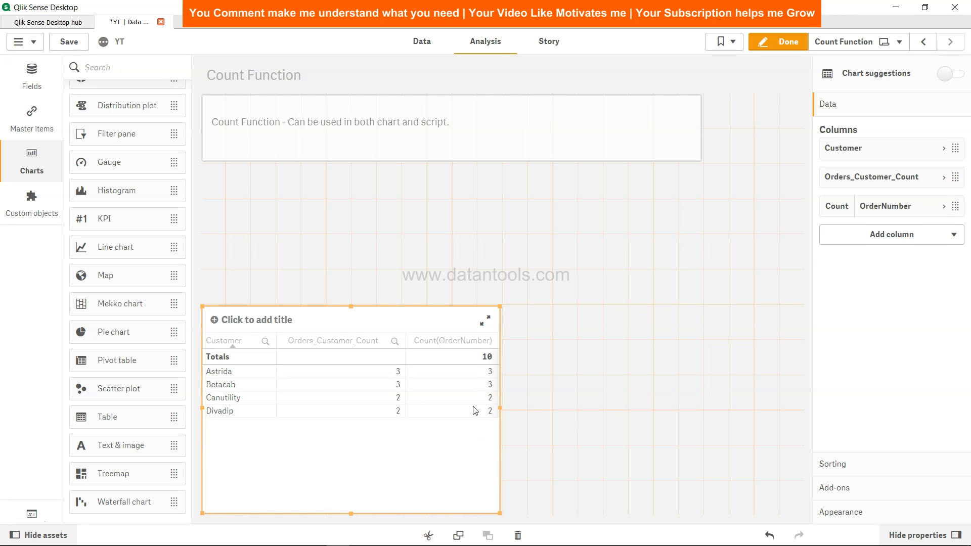
pyautogui.moveTo(471, 404)
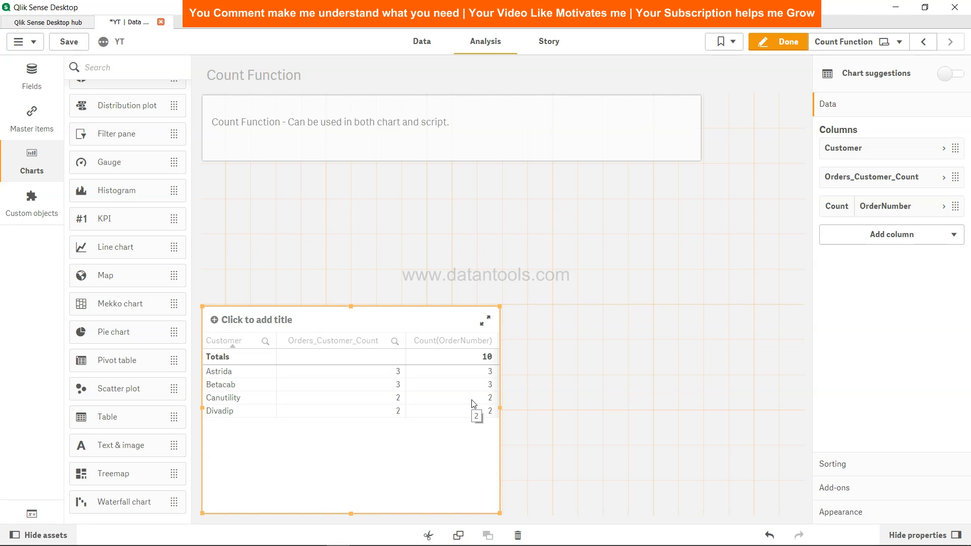
pyautogui.moveTo(425, 384)
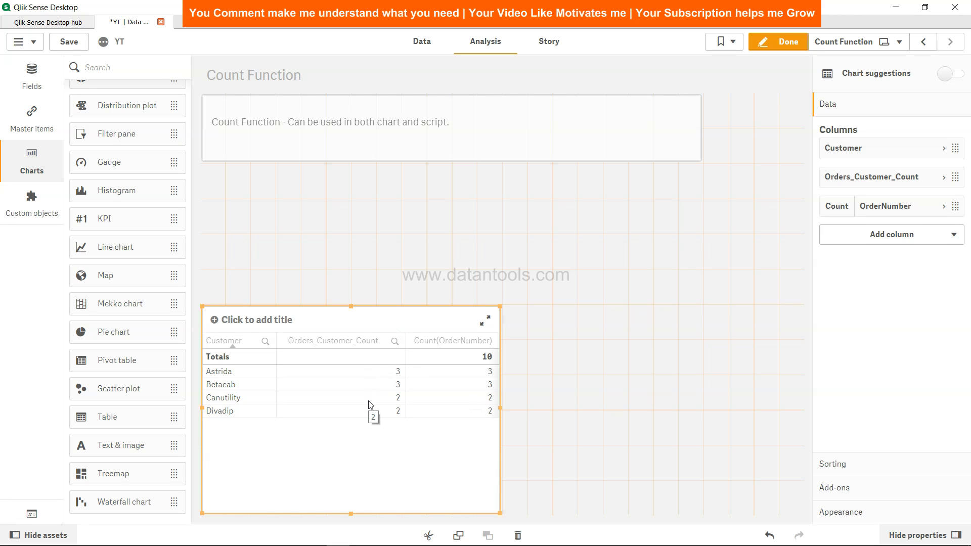
pyautogui.moveTo(359, 404)
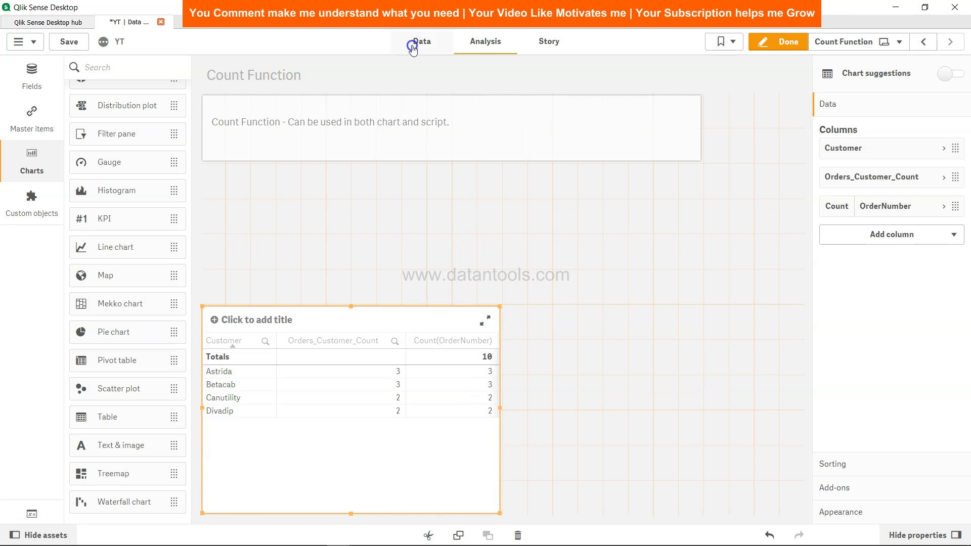
# In the load script, change the Count1 expression to Count(DISTINCT OrderNumber)
pyautogui.click(412, 45)
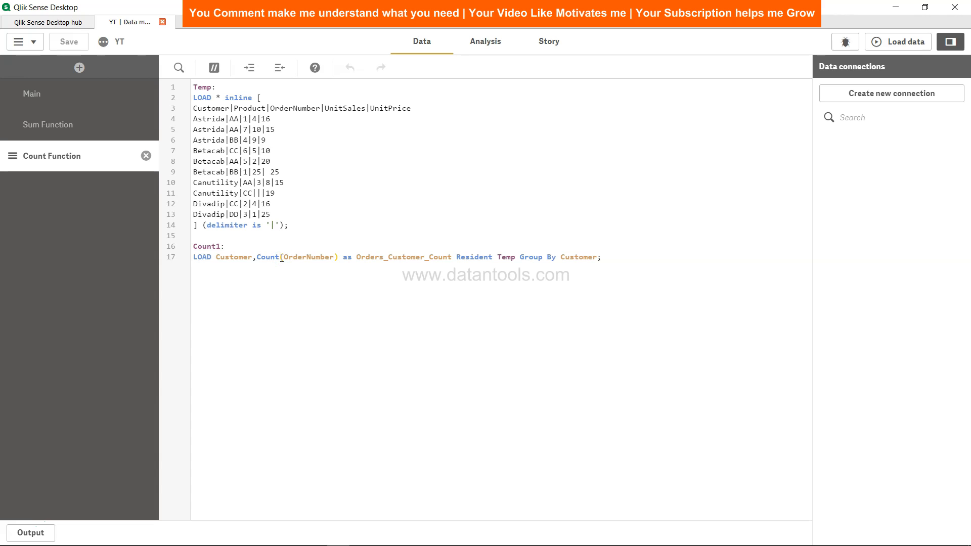
pyautogui.write('DISTINCT')
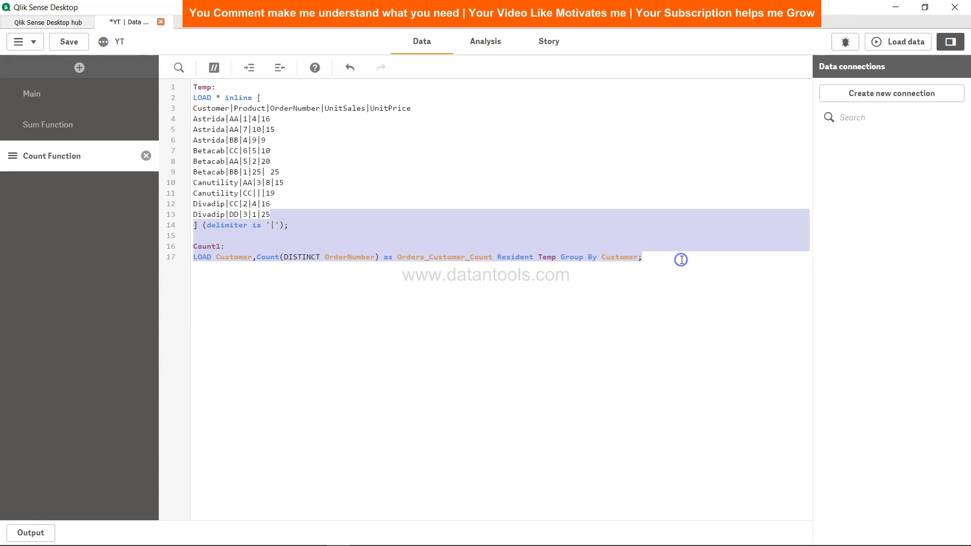
pyautogui.click(247, 193)
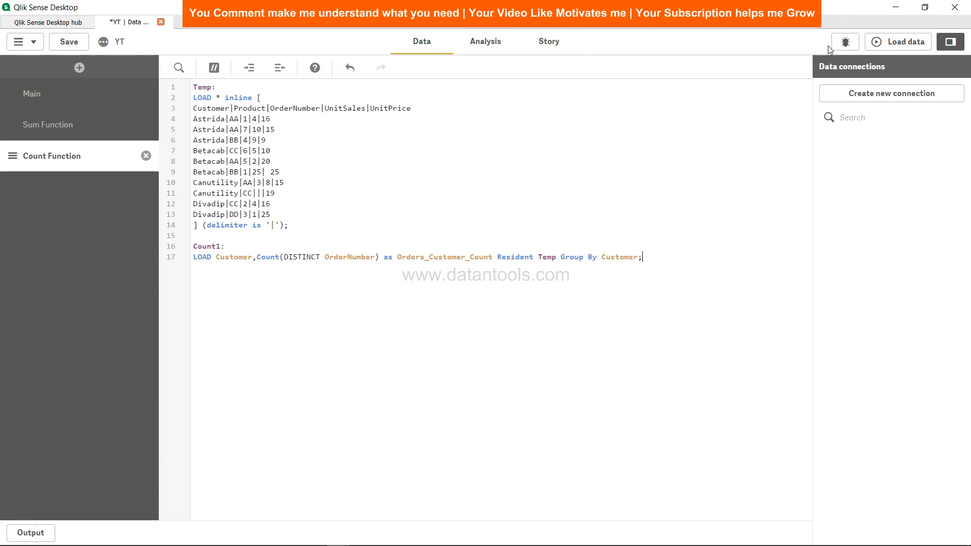
# Save the edited script and go back to the Count Function sheet
pyautogui.click(68, 42)
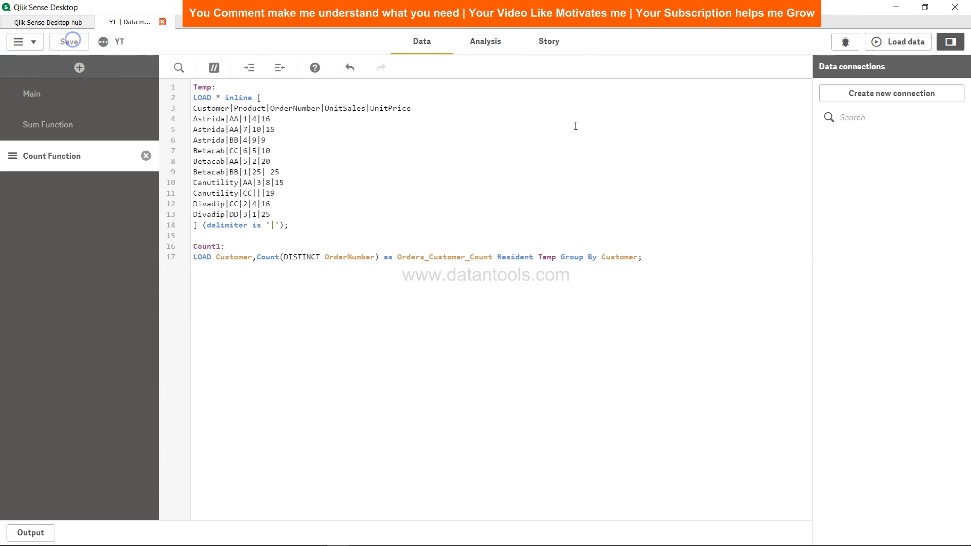
pyautogui.click(898, 42)
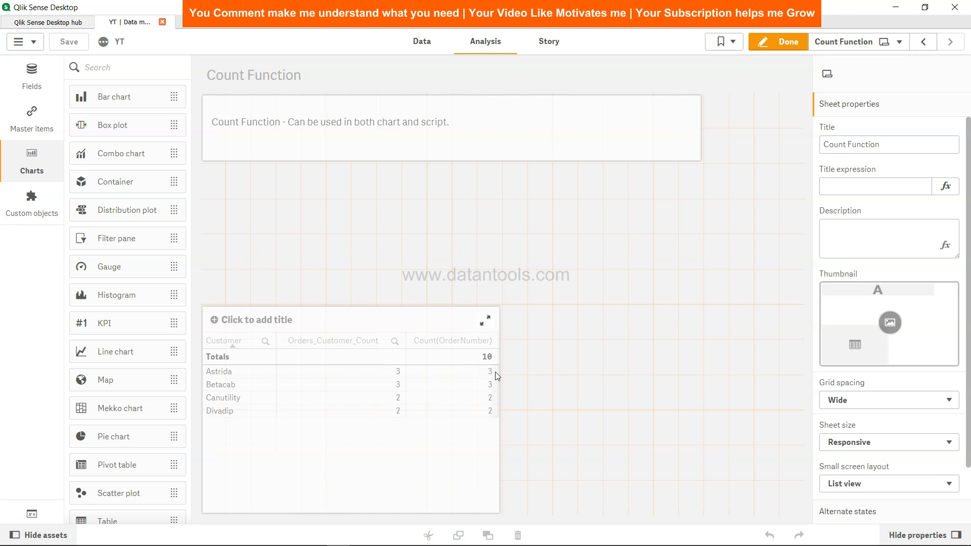
pyautogui.moveTo(492, 374)
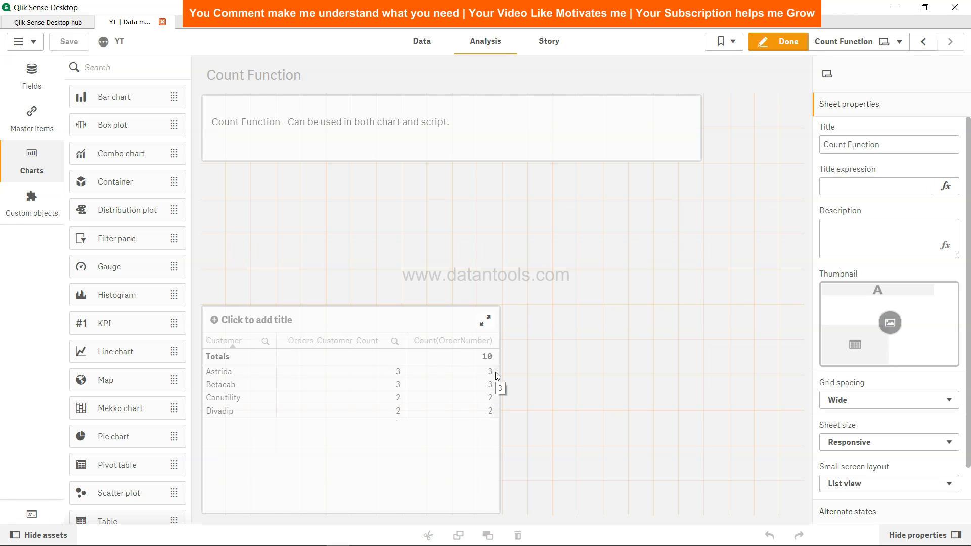
pyautogui.moveTo(414, 75)
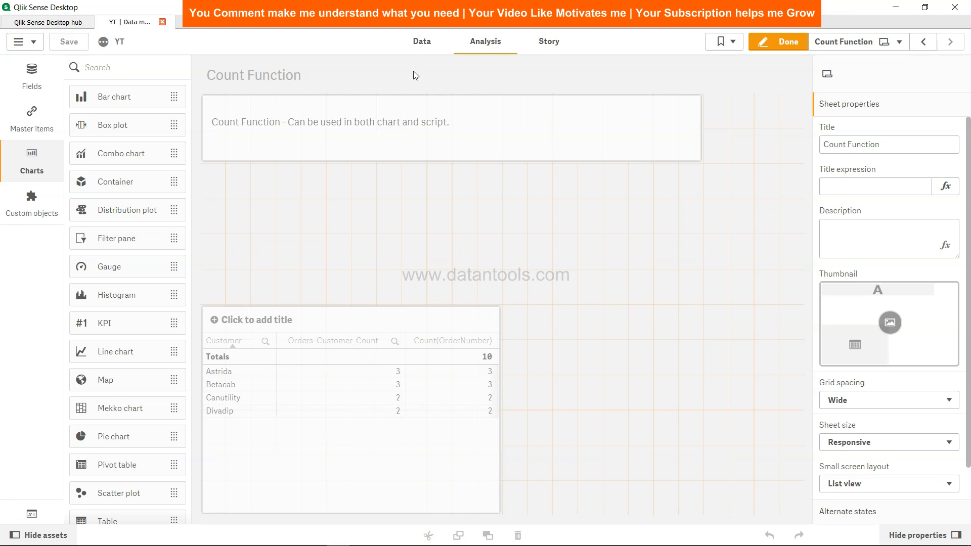
# Change Astrida's first inline OrderNumber to 7, check the sheet, and reopen the script
pyautogui.click(421, 41)
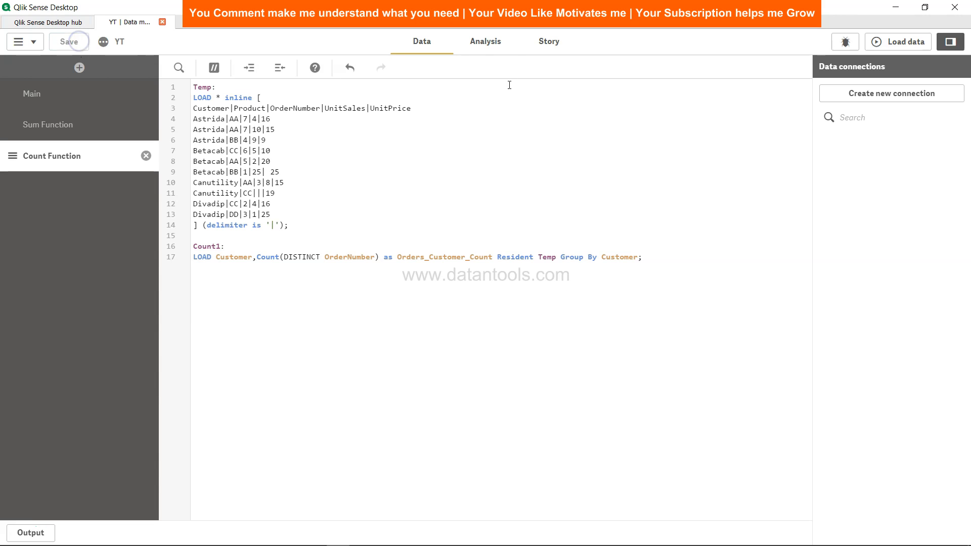
pyautogui.click(486, 41)
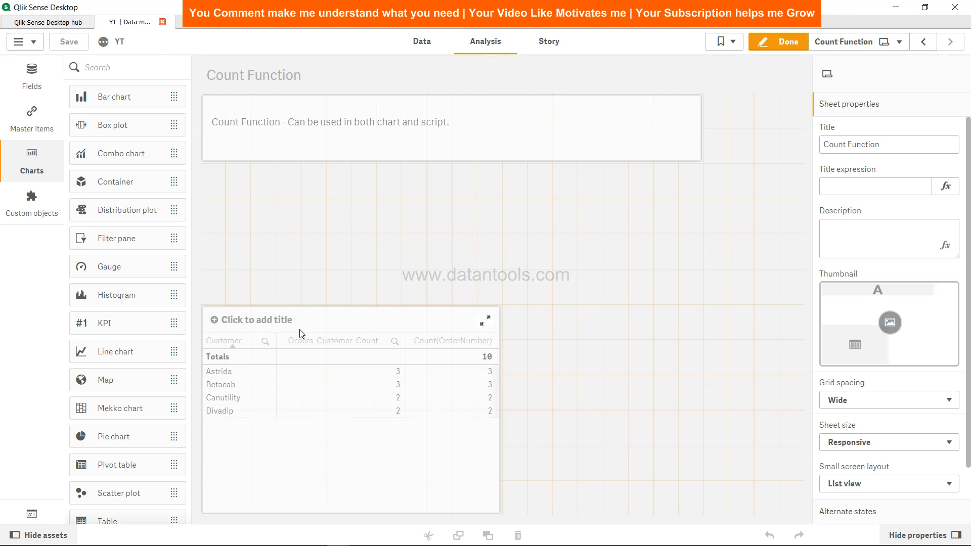
pyautogui.moveTo(402, 376)
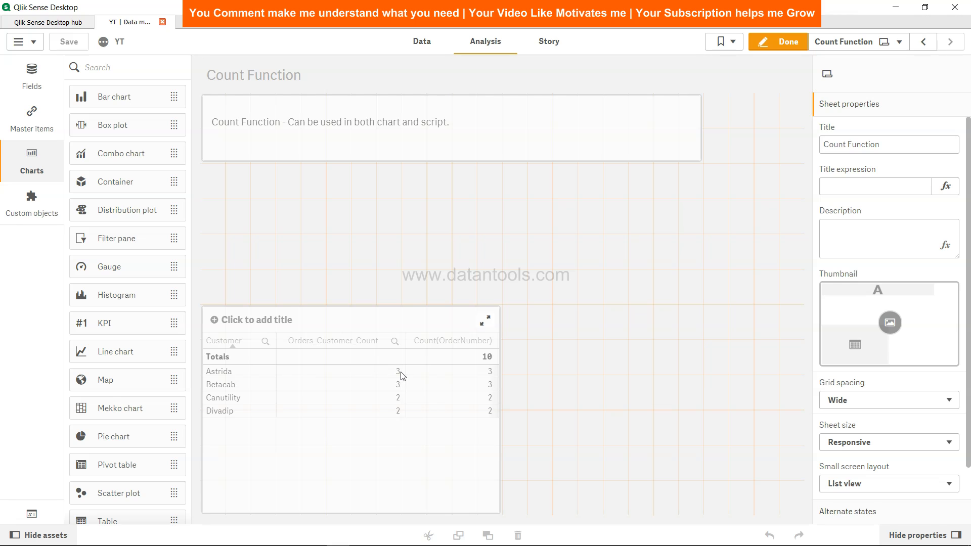
pyautogui.click(421, 42)
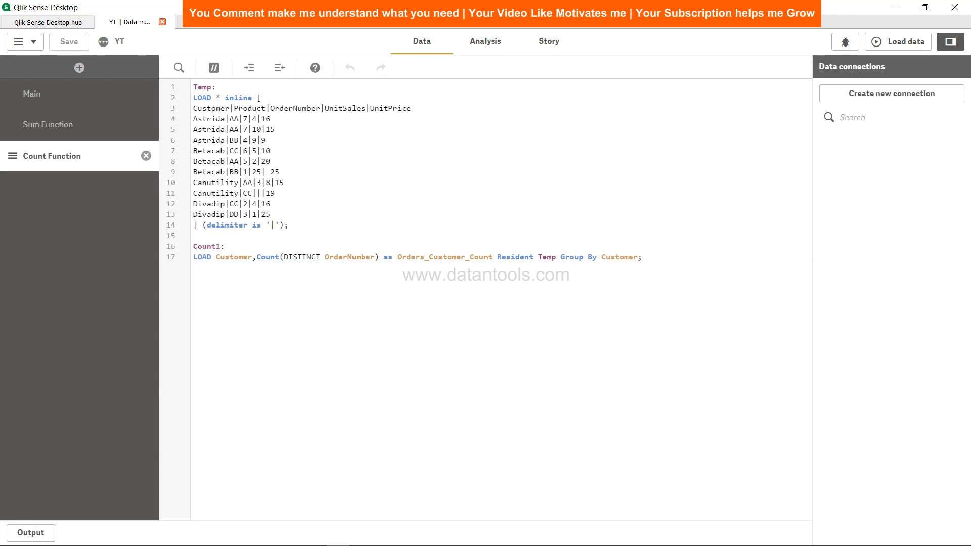
pyautogui.moveTo(903, 44)
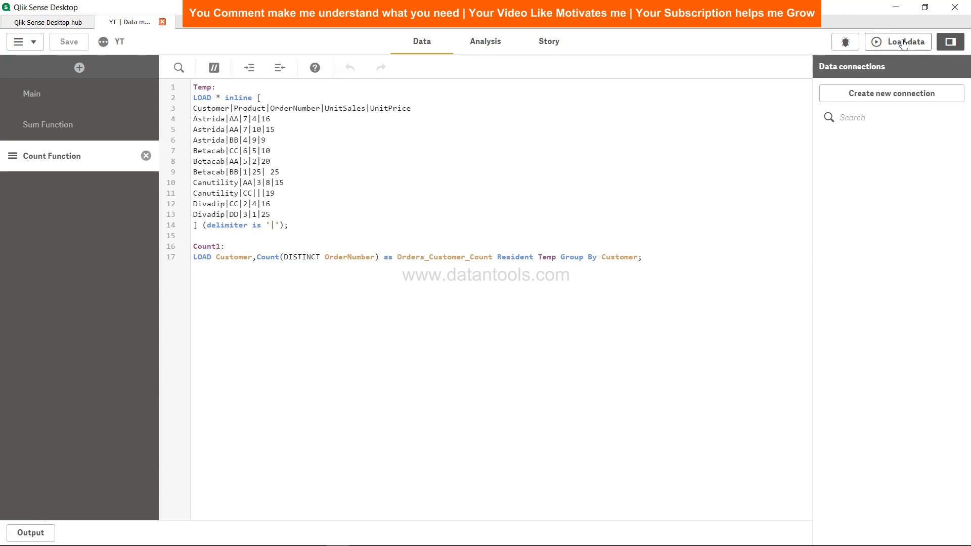
# Reload so Astrida shows 2 distinct orders, then set her first OrderNumber back to 1
pyautogui.click(903, 41)
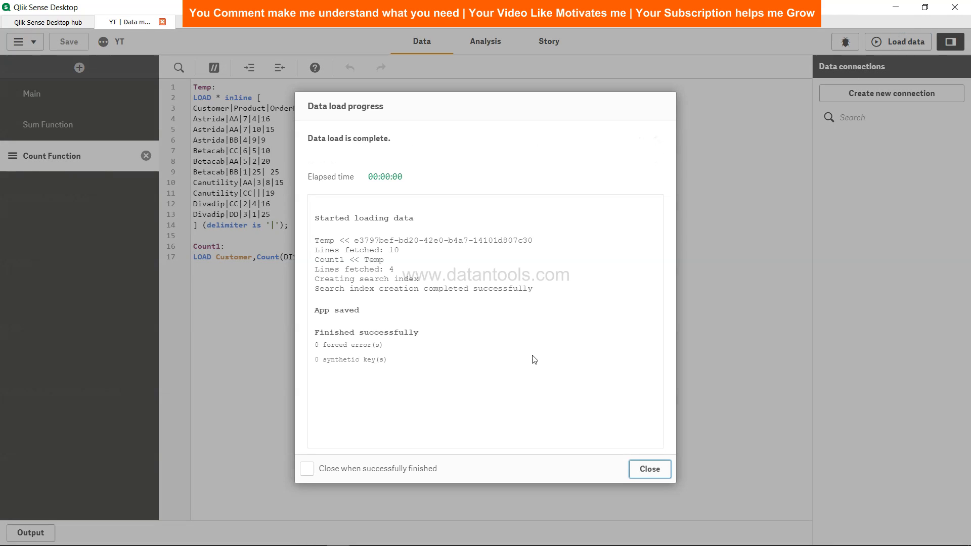
pyautogui.click(650, 469)
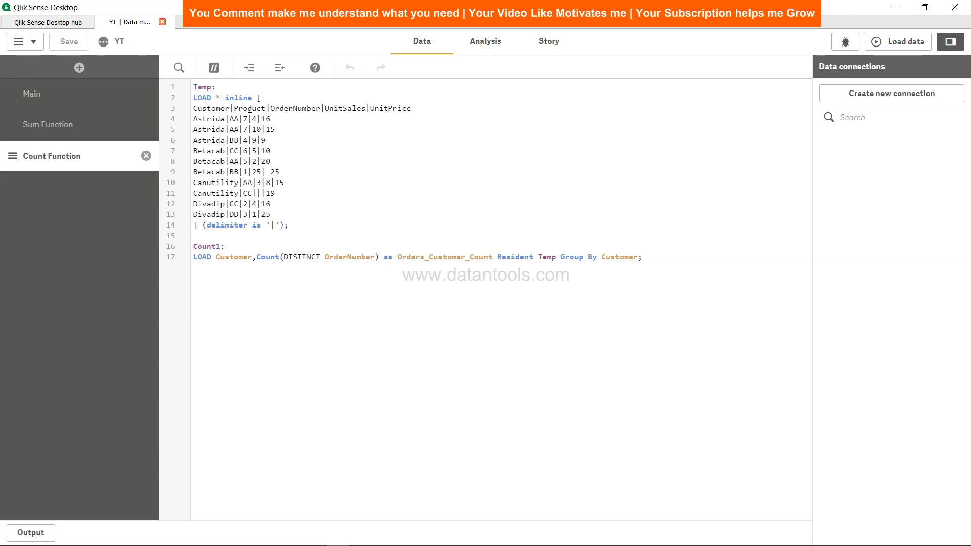
pyautogui.write('1')
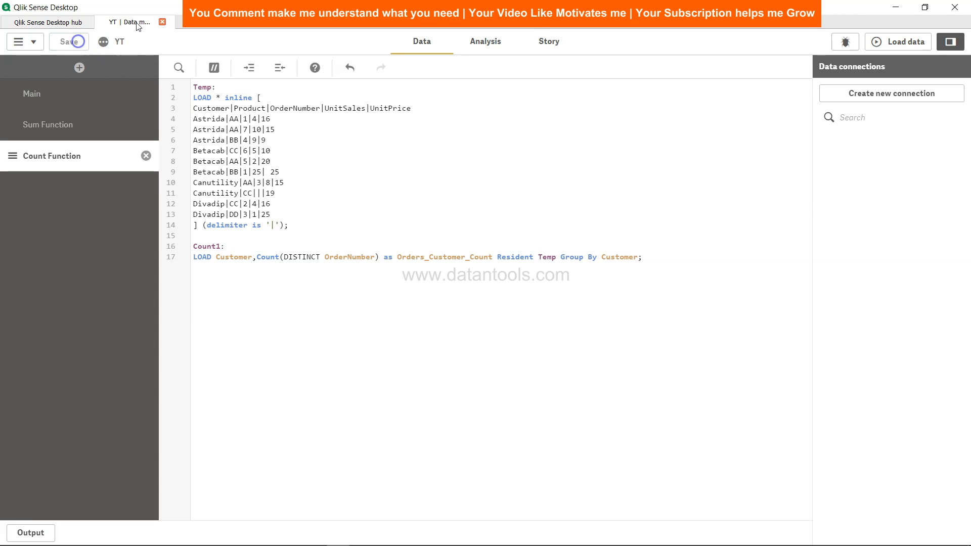
pyautogui.click(486, 41)
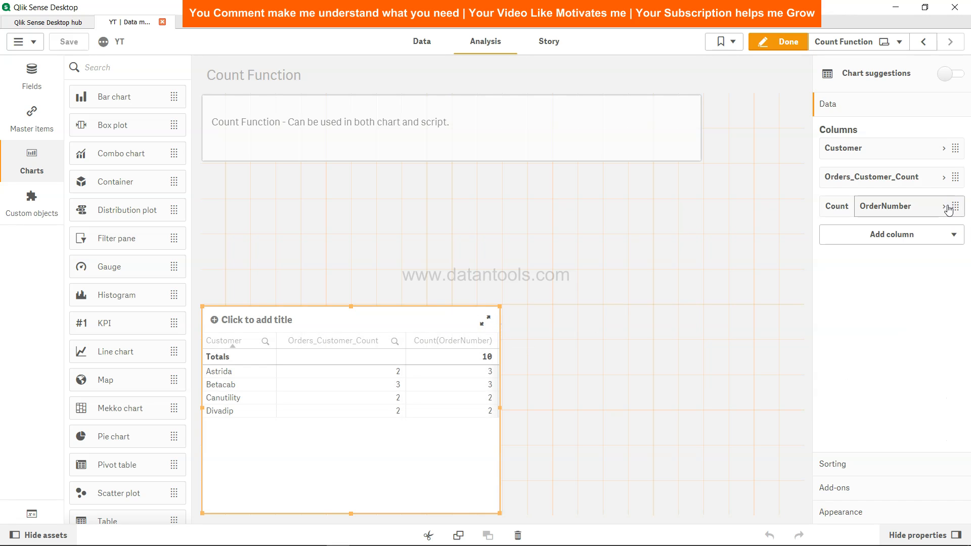
# Expand the Count(OrderNumber) measure in the table's properties panel
pyautogui.click(944, 207)
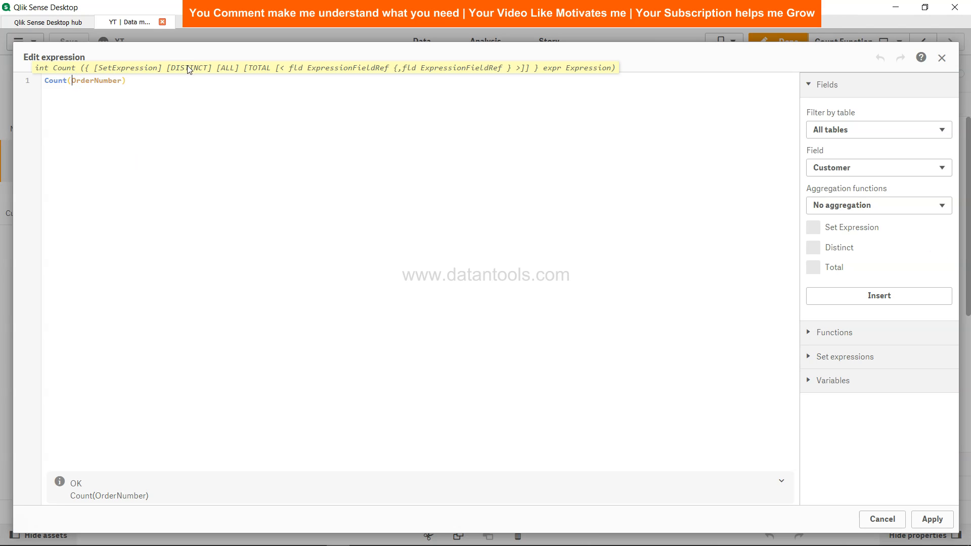
pyautogui.moveTo(234, 74)
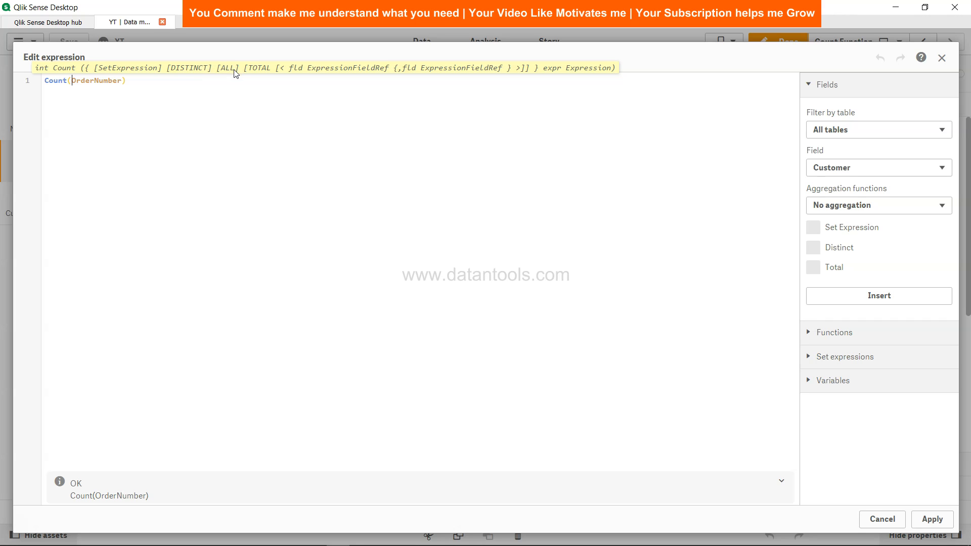
pyautogui.moveTo(133, 90)
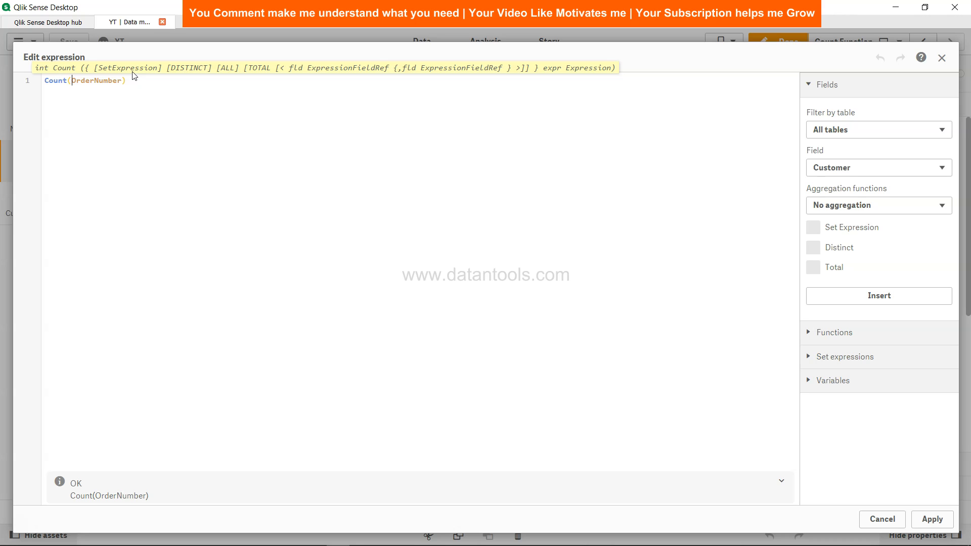
pyautogui.moveTo(200, 75)
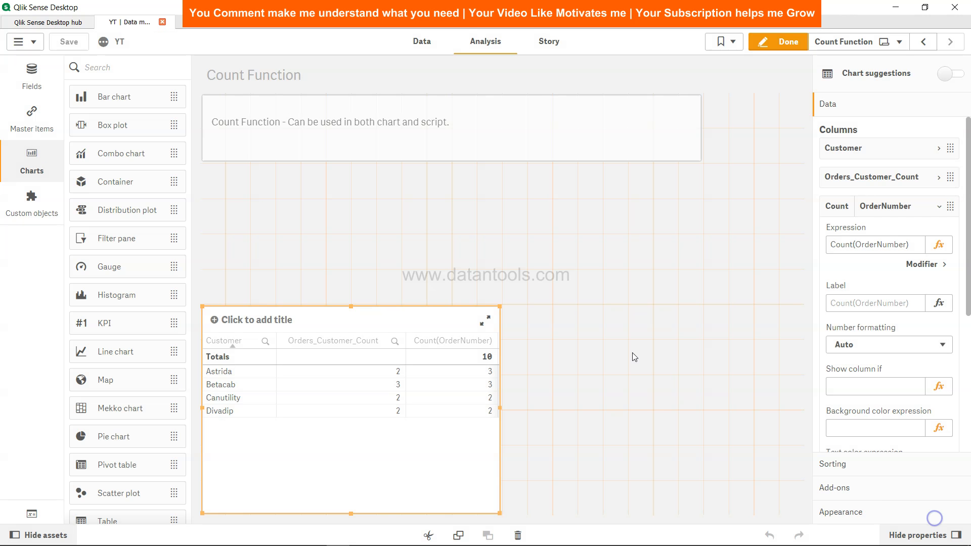
pyautogui.moveTo(592, 325)
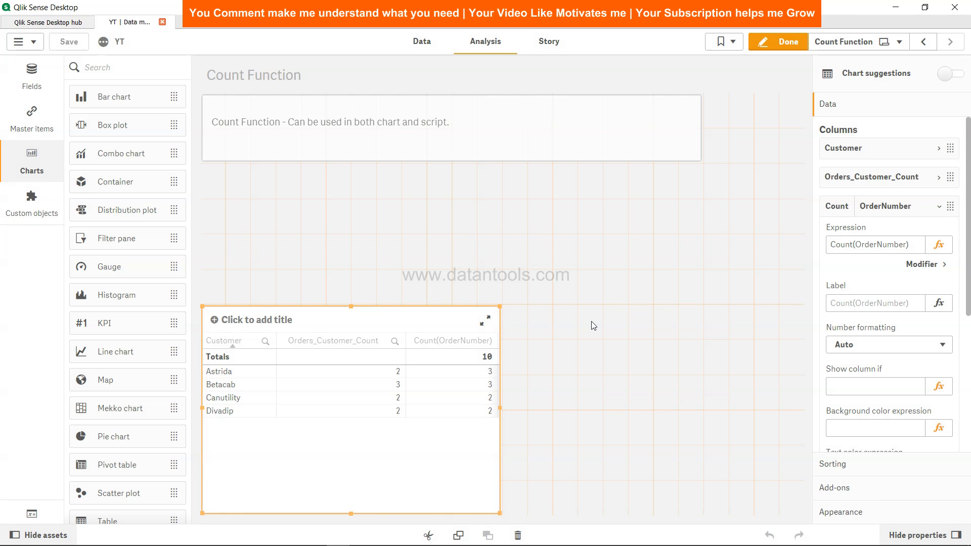